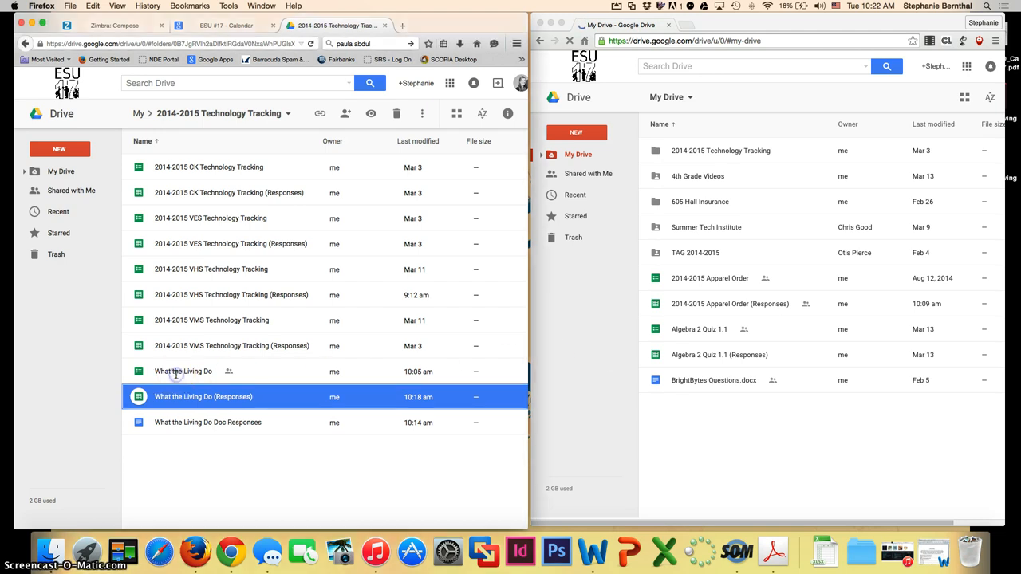
Open the What the Living Do form and view its live respondent version.
{"action": "left_click", "coordinate": [183, 370]}
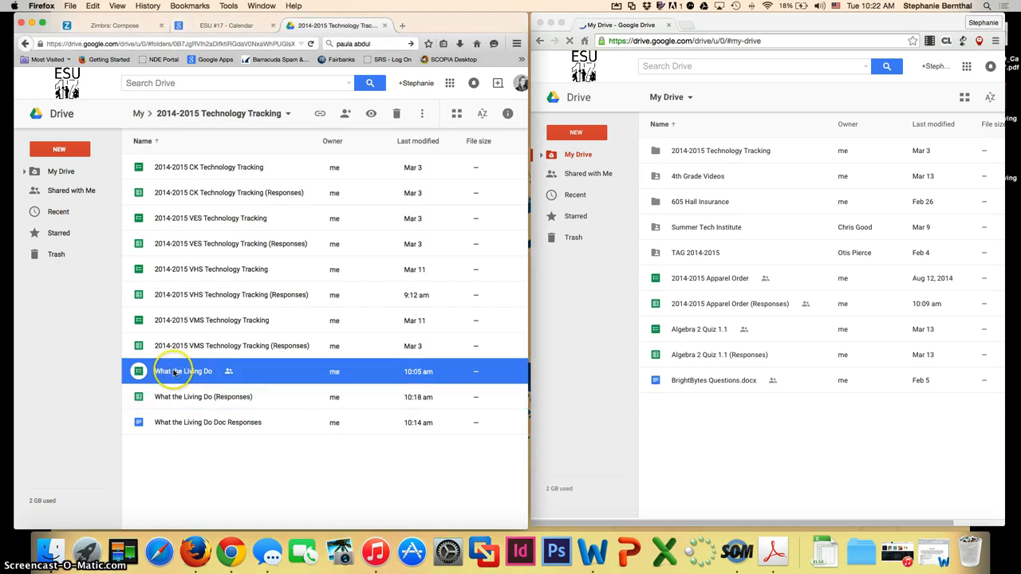
{"action": "mouse_move", "coordinate": [144, 371]}
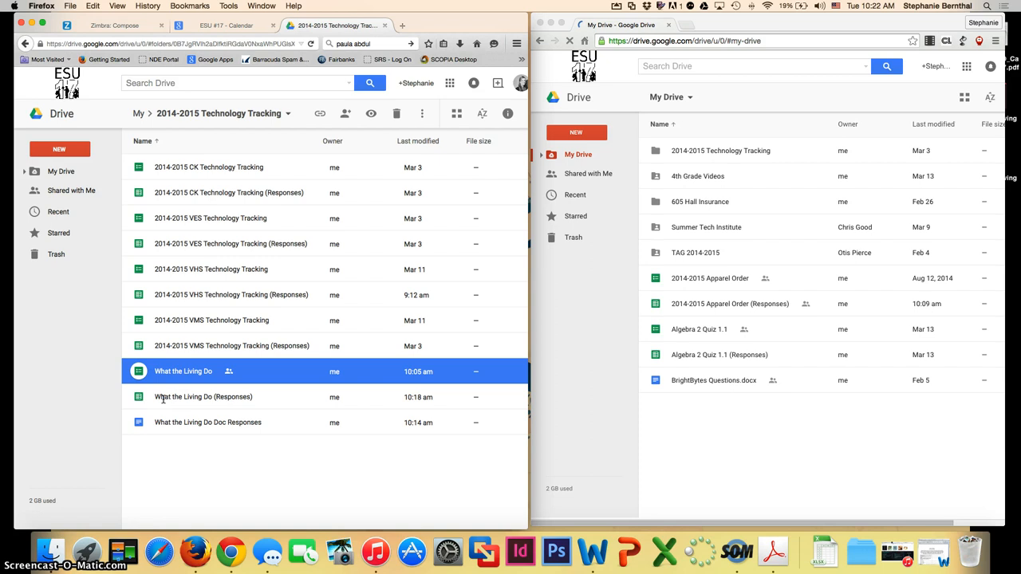
{"action": "left_click", "coordinate": [202, 396]}
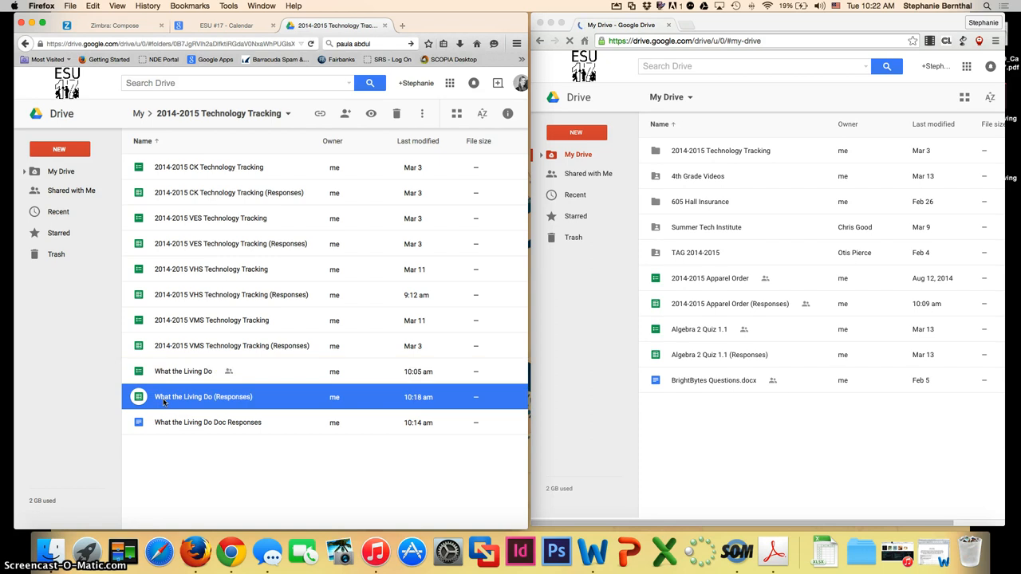
{"action": "left_click", "coordinate": [183, 370]}
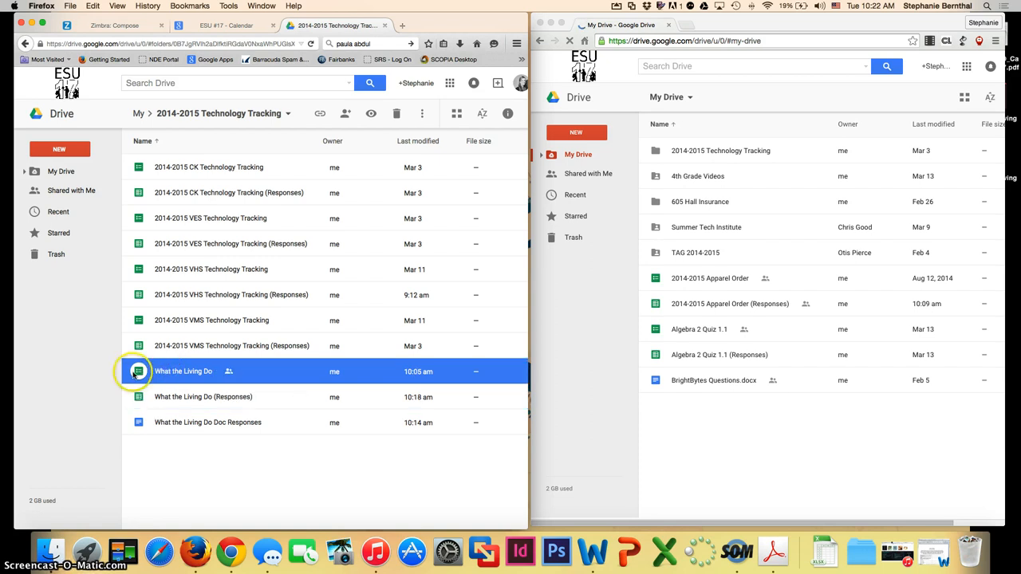
{"action": "double_click", "coordinate": [184, 371]}
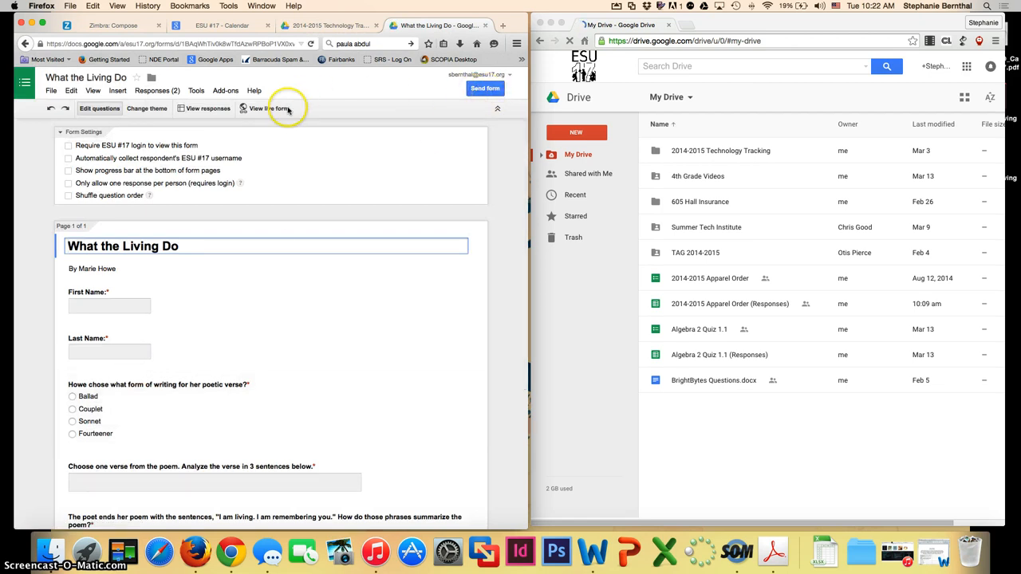
{"action": "left_click", "coordinate": [269, 108]}
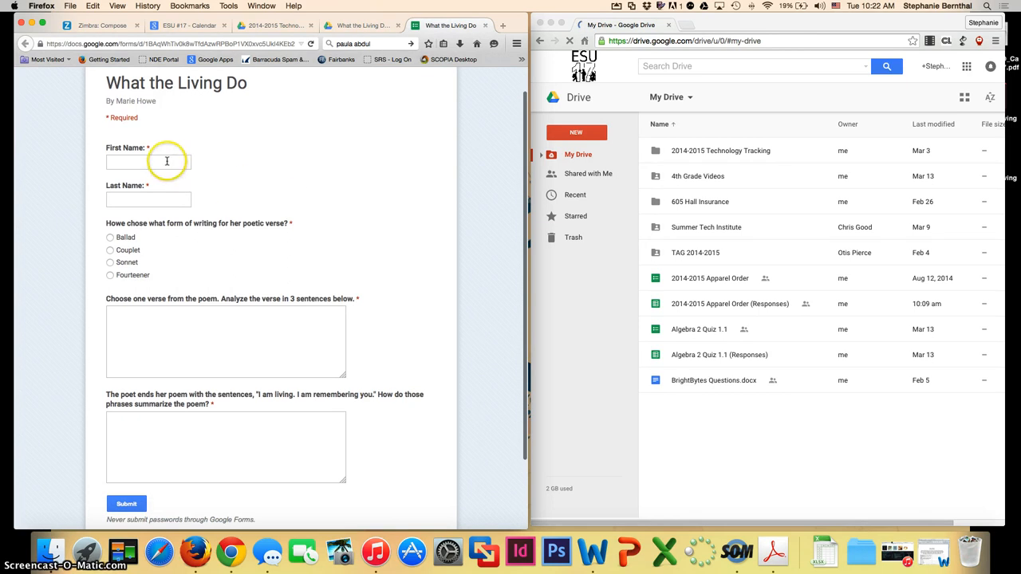
{"action": "mouse_move", "coordinate": [114, 226]}
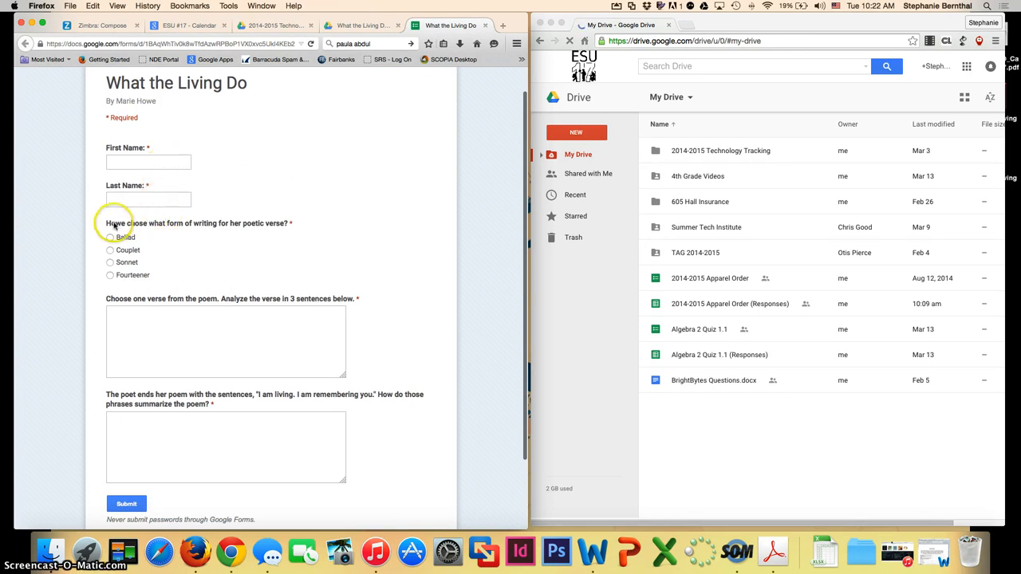
{"action": "mouse_move", "coordinate": [239, 228]}
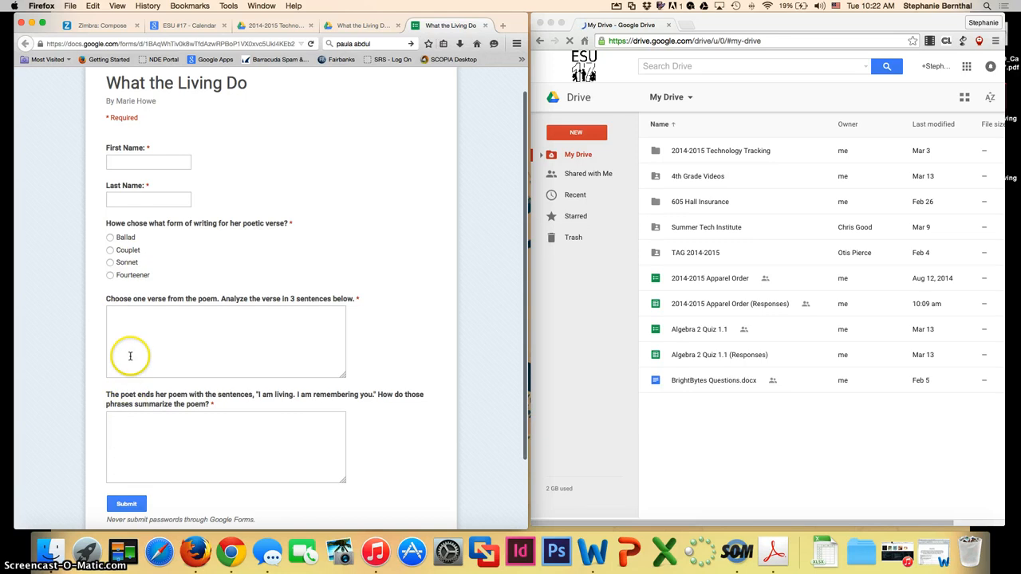
{"action": "mouse_move", "coordinate": [182, 358]}
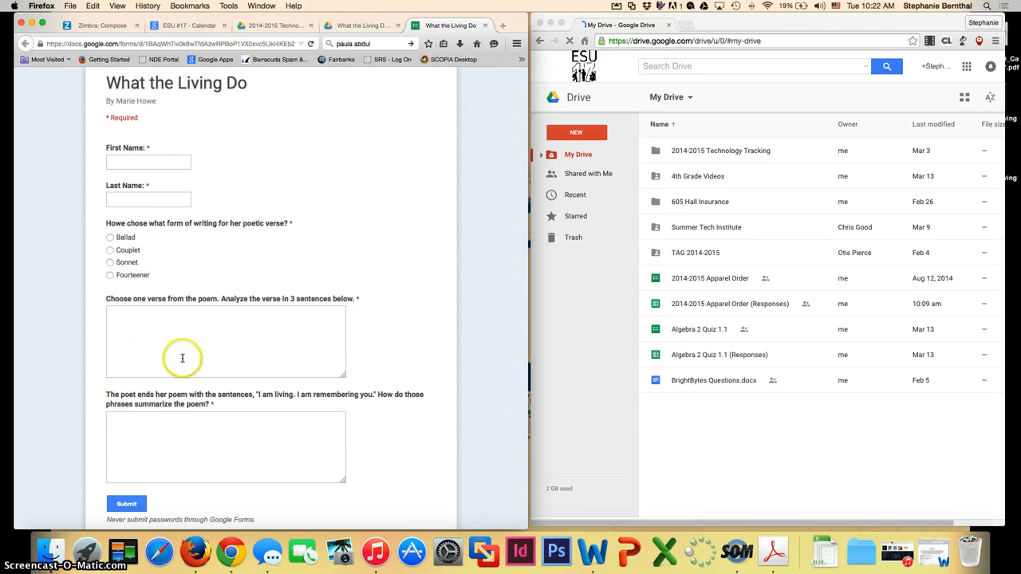
{"action": "mouse_move", "coordinate": [590, 182]}
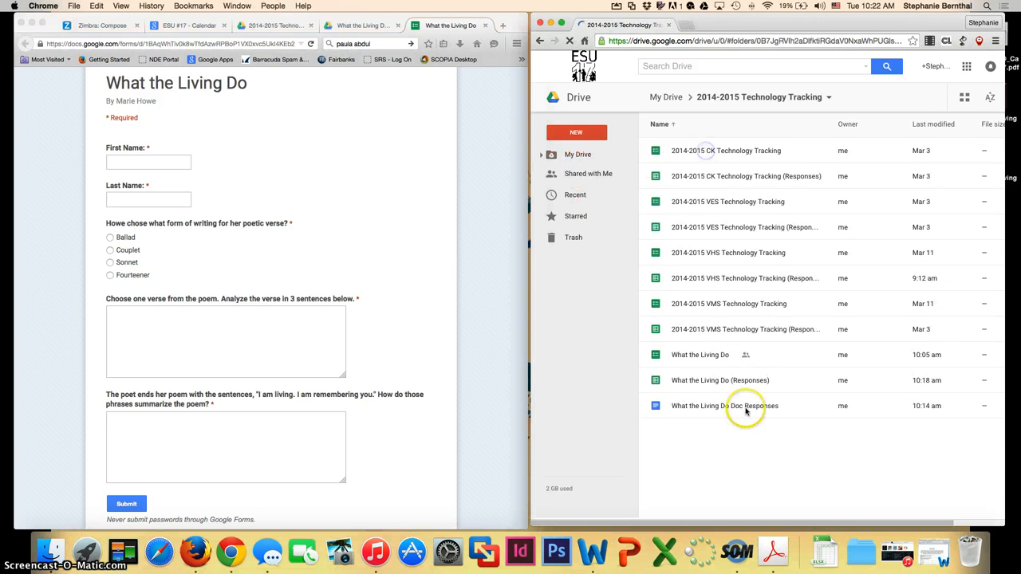
Open What the Living Do (Responses) and read the first student's Couplet and verse-analysis answers.
{"action": "left_click", "coordinate": [719, 379]}
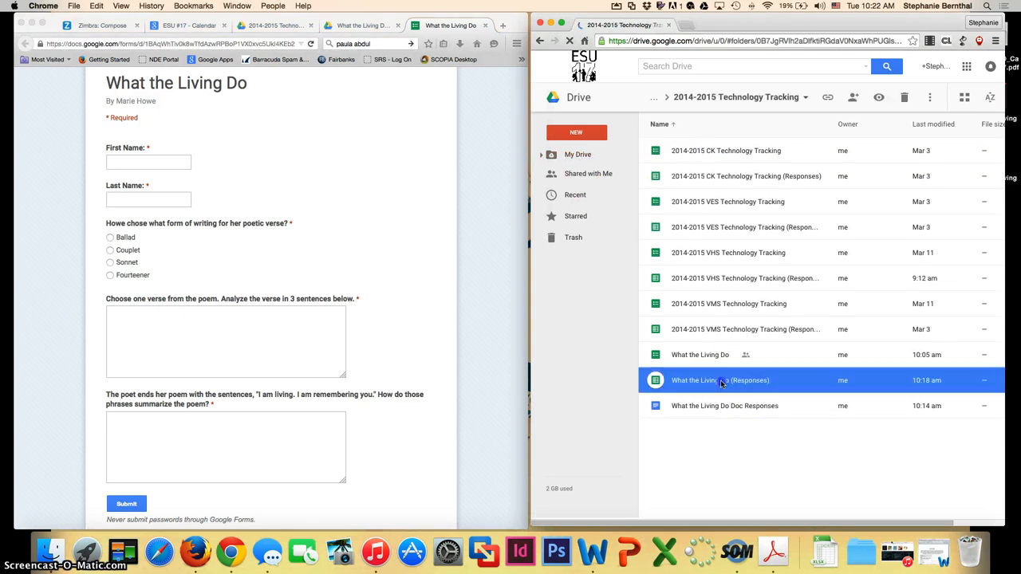
{"action": "double_click", "coordinate": [719, 380]}
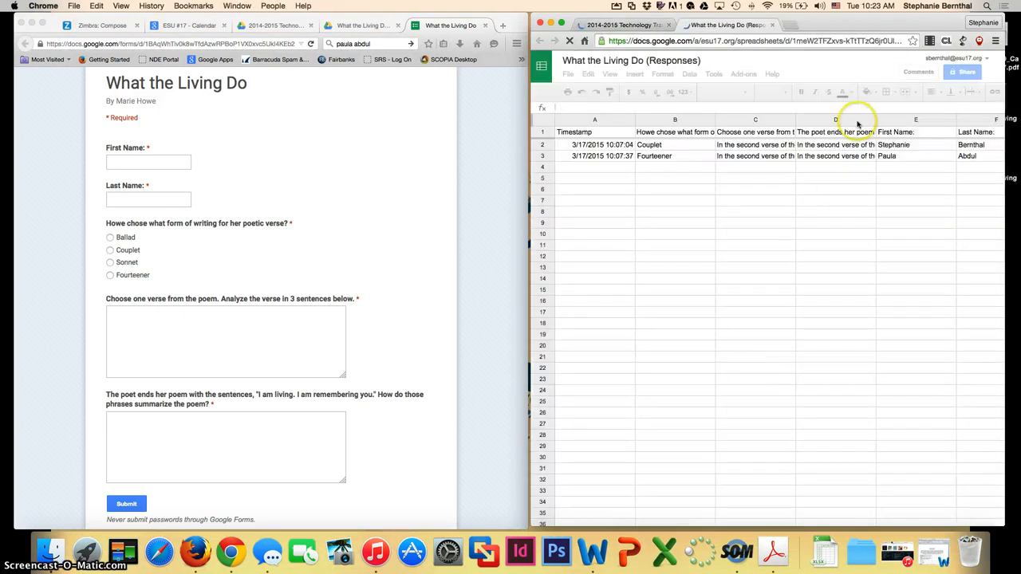
{"action": "left_click", "coordinate": [649, 145]}
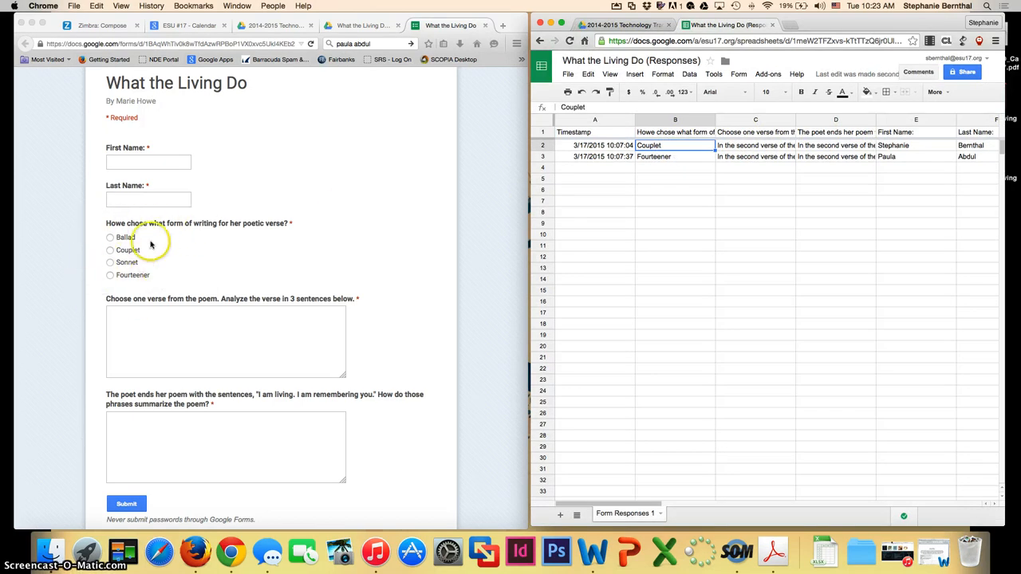
{"action": "mouse_move", "coordinate": [137, 289]}
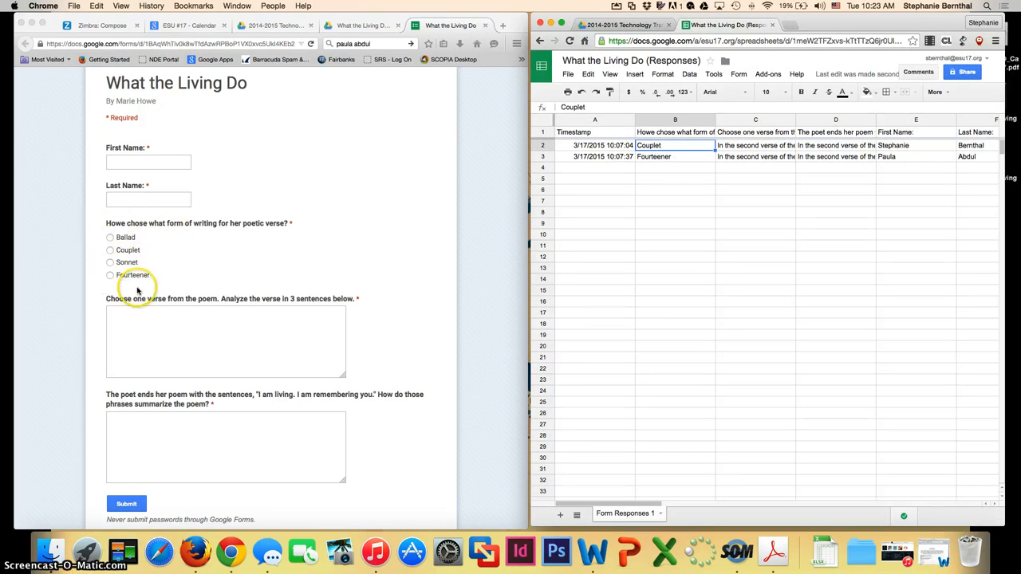
{"action": "mouse_move", "coordinate": [641, 251]}
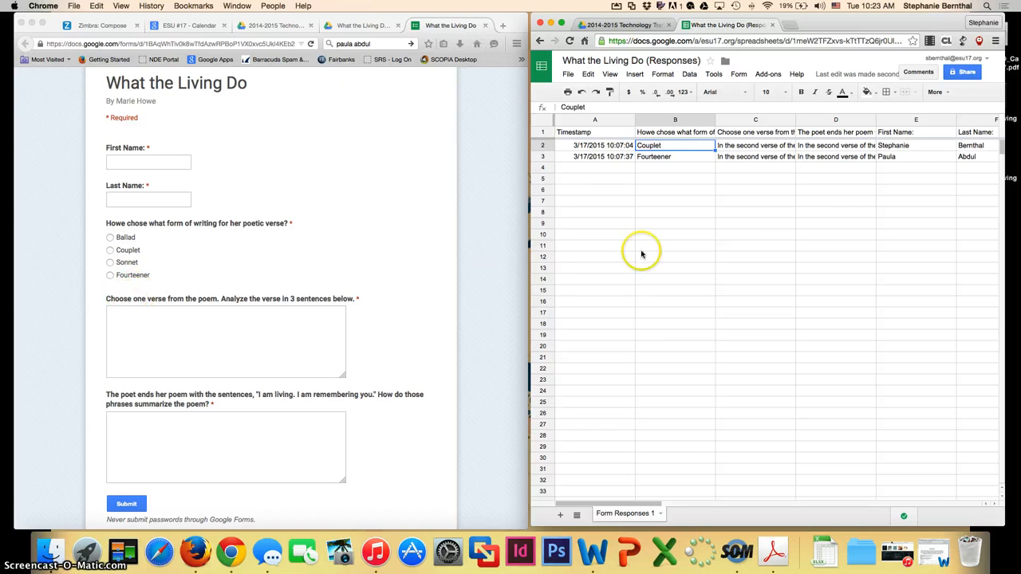
{"action": "left_click", "coordinate": [754, 145]}
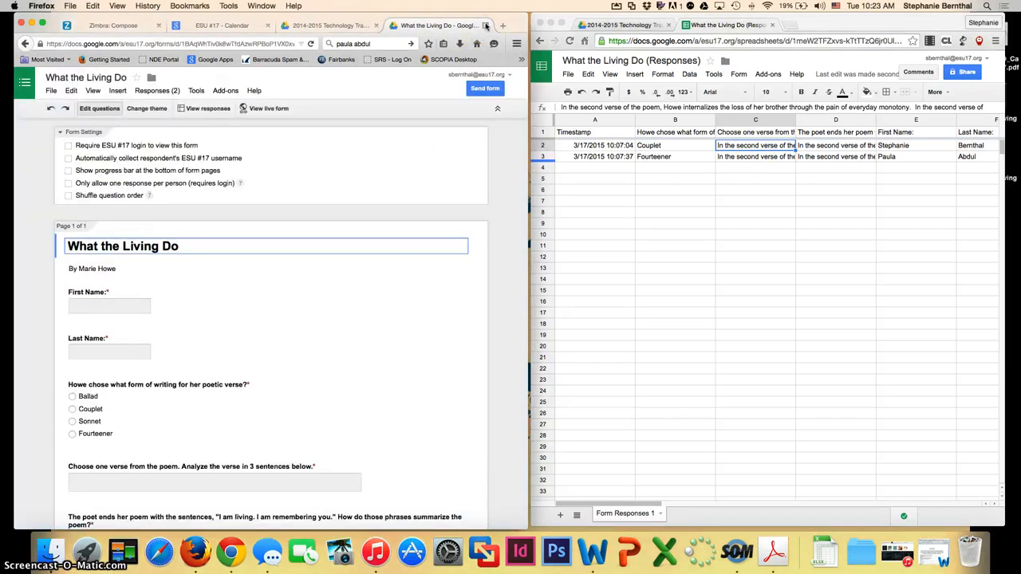
Switch back to the 2014-2015 Technology Tracking Drive folder tab.
{"action": "left_click", "coordinate": [329, 25]}
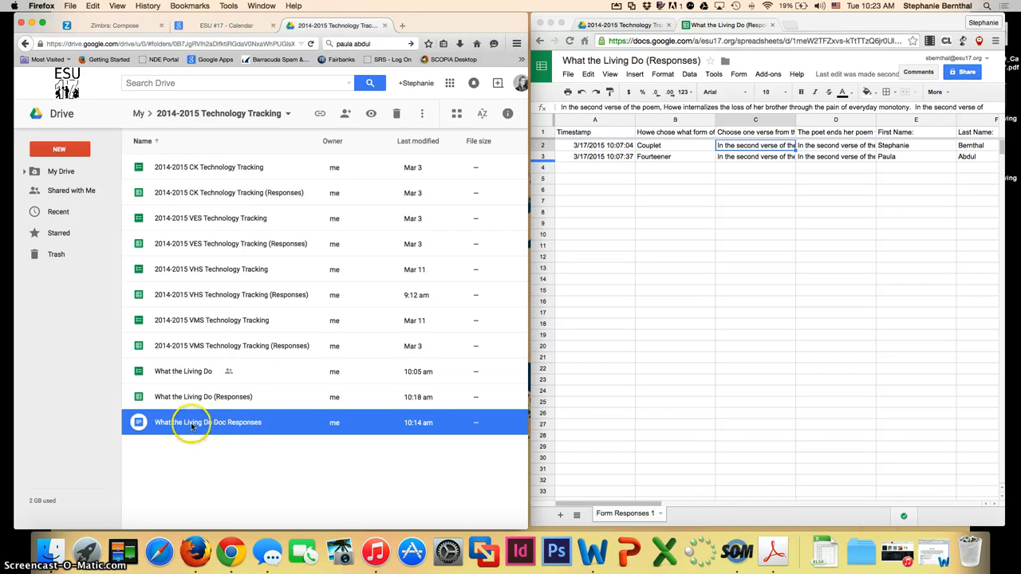
Open the What the Living Do Doc Responses template and highlight its <<First Name>> and <<Last Name>> tags.
{"action": "double_click", "coordinate": [209, 422]}
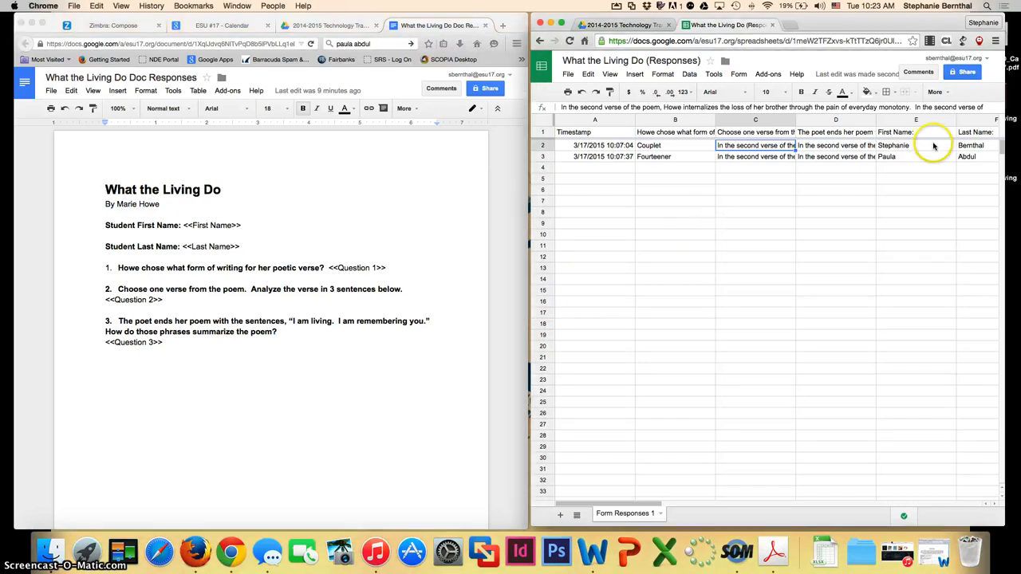
{"action": "mouse_move", "coordinate": [919, 166]}
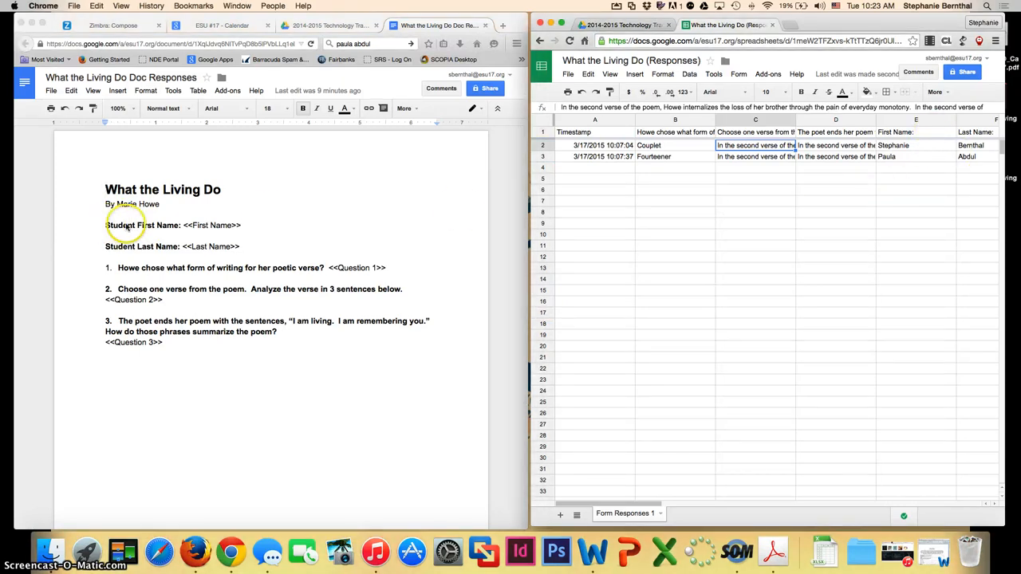
{"action": "left_click", "coordinate": [916, 132]}
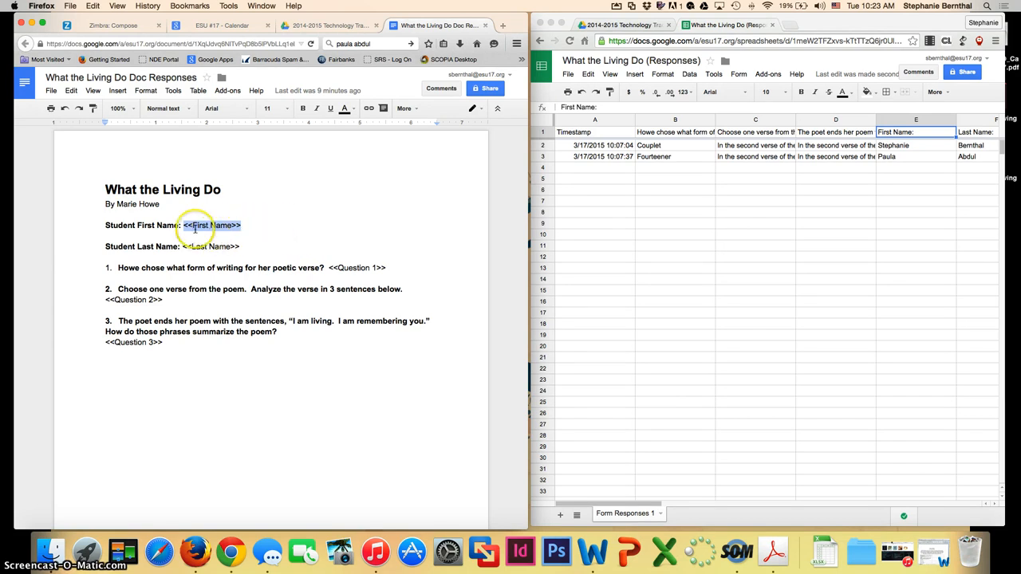
{"action": "double_click", "coordinate": [214, 246]}
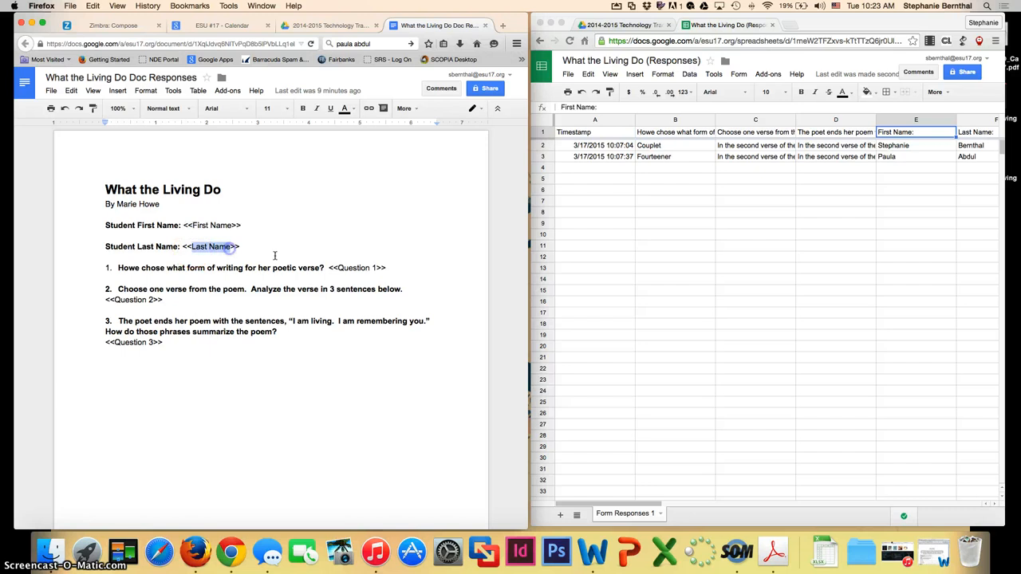
{"action": "double_click", "coordinate": [353, 267]}
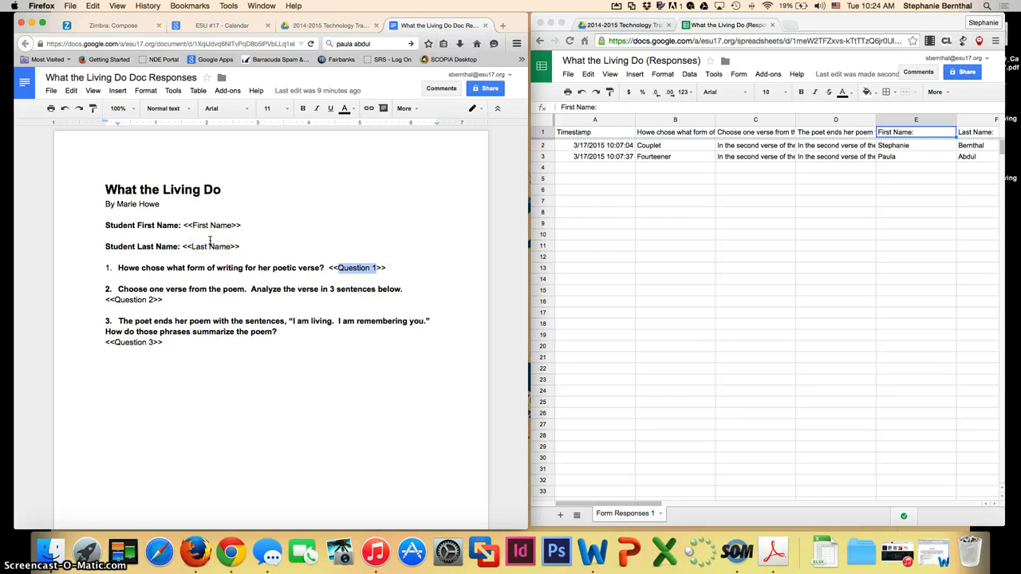
{"action": "mouse_move", "coordinate": [148, 362]}
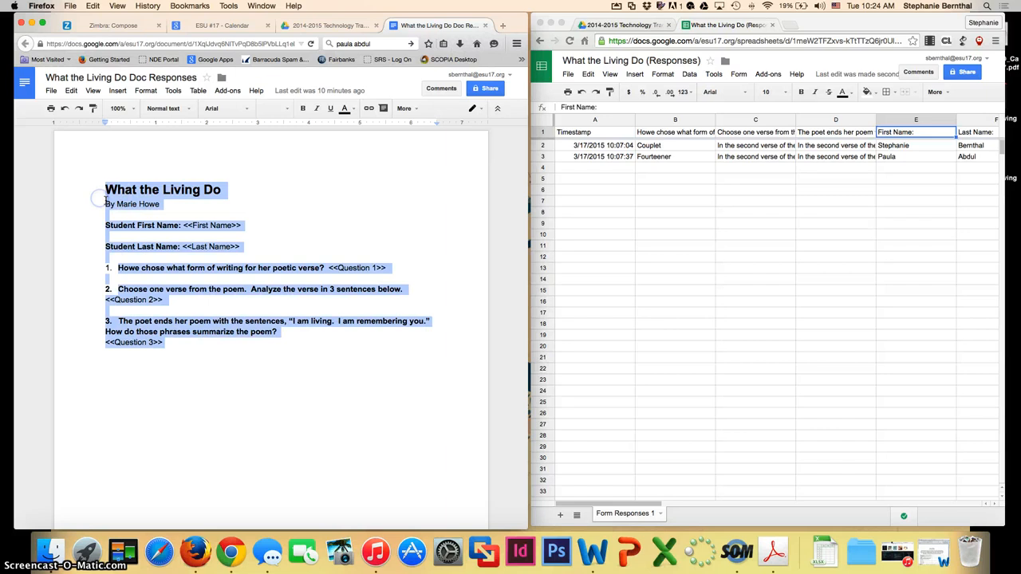
{"action": "left_click", "coordinate": [147, 274]}
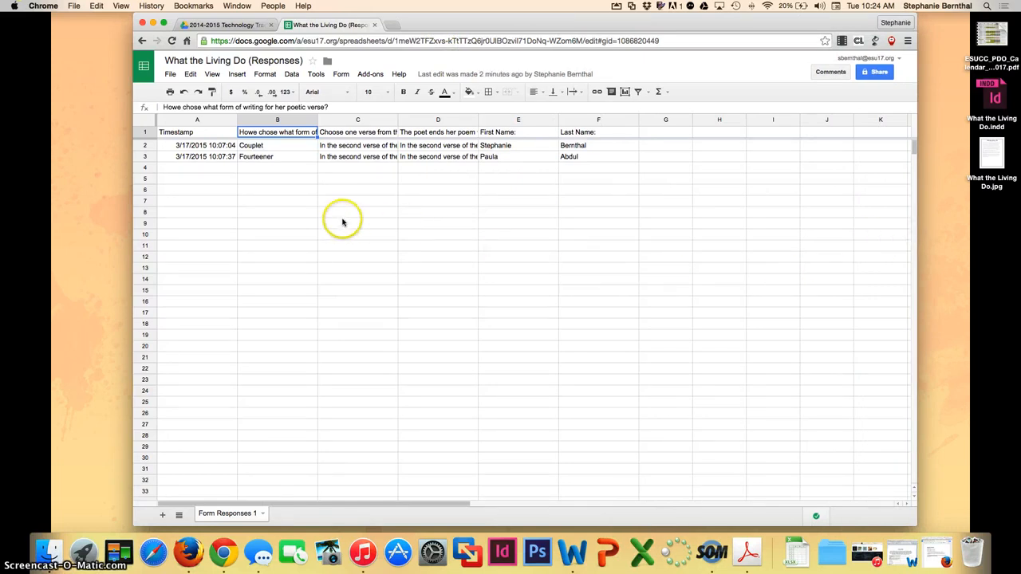
{"action": "mouse_move", "coordinate": [346, 212]}
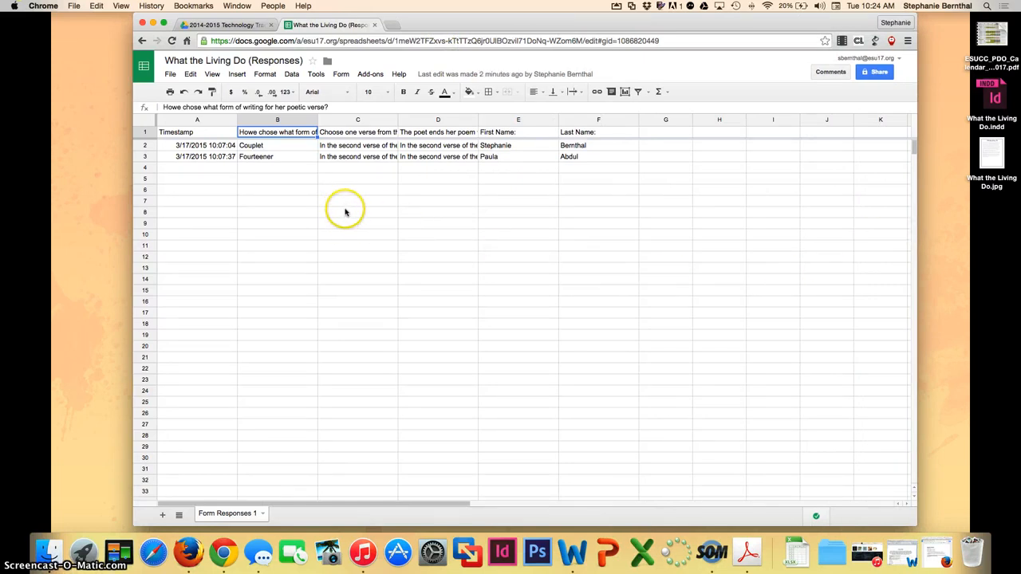
Glance at the Get add-ons gallery, close it, and show the autoCrat submenu with Launch.
{"action": "left_click", "coordinate": [370, 74]}
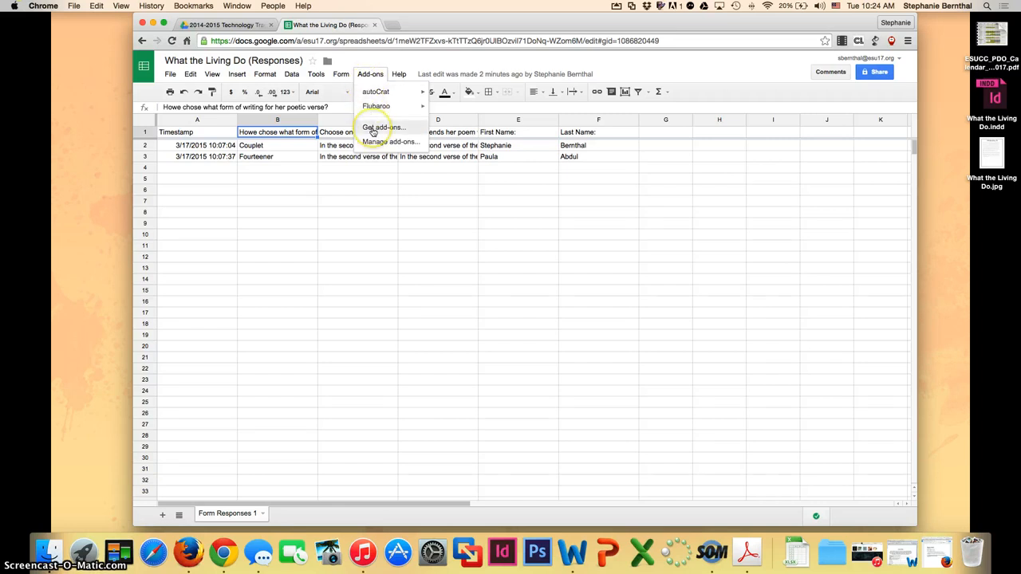
{"action": "left_click", "coordinate": [382, 127]}
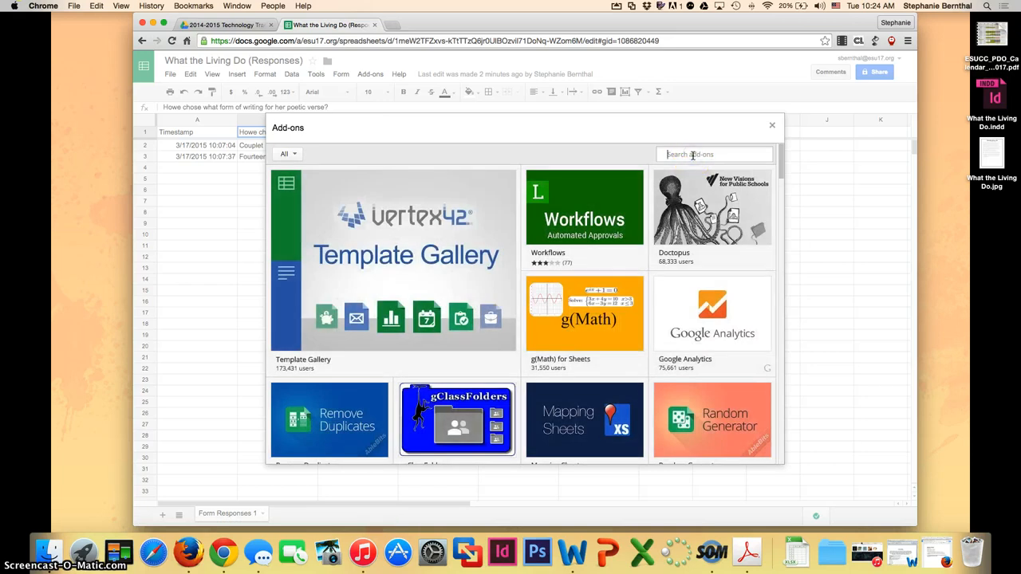
{"action": "mouse_move", "coordinate": [762, 136]}
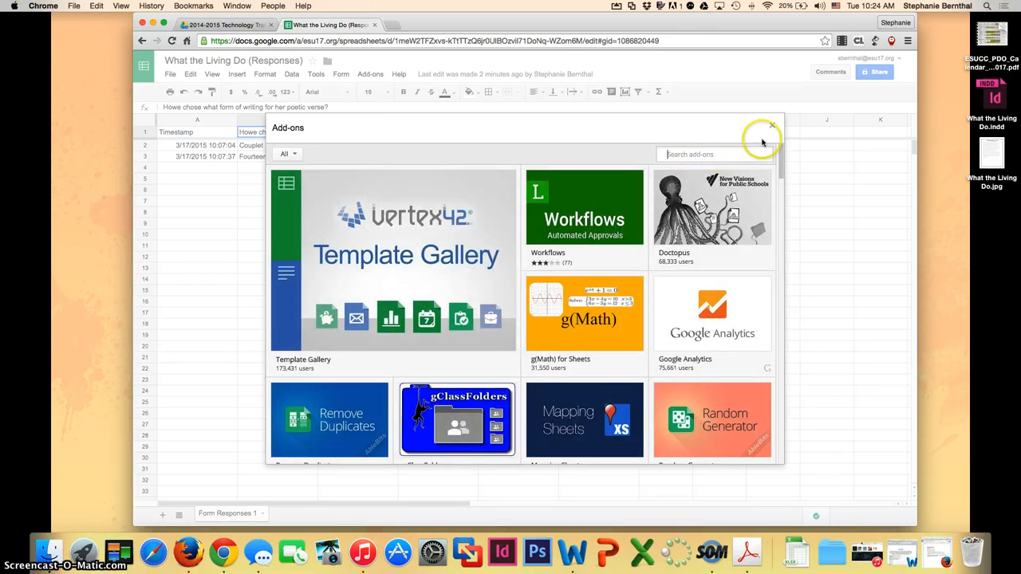
{"action": "left_click", "coordinate": [772, 126]}
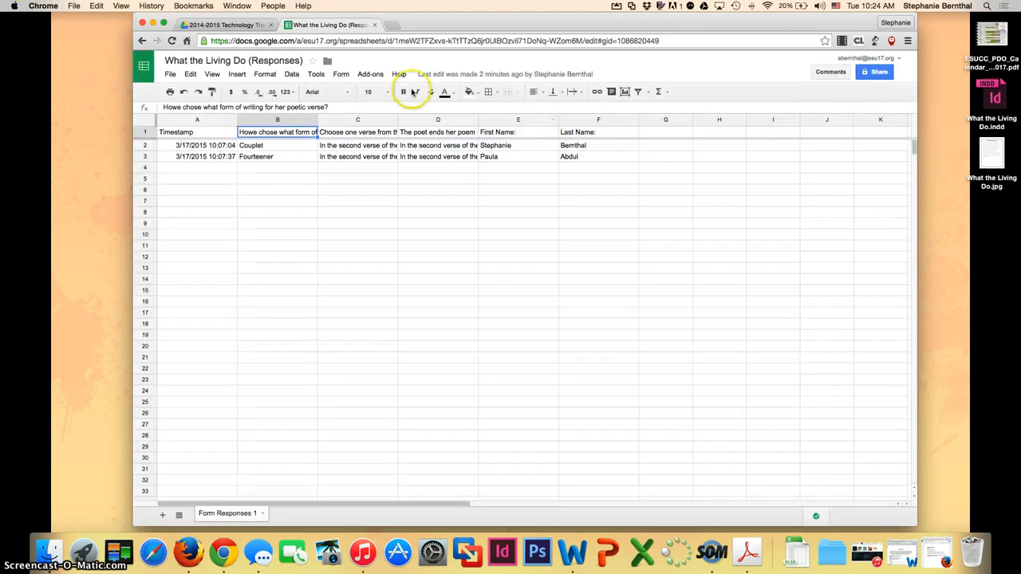
{"action": "left_click", "coordinate": [370, 73]}
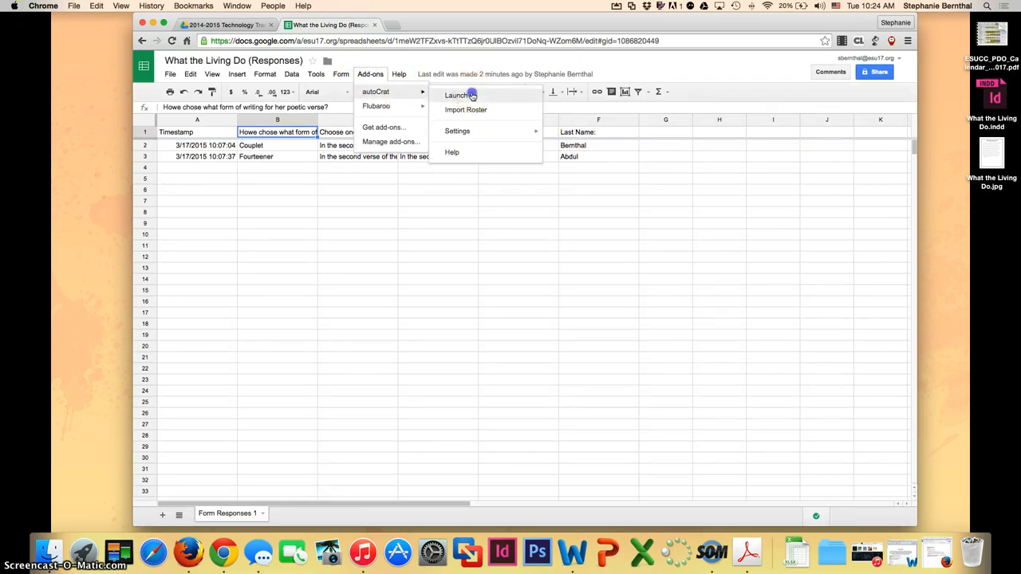
Launch autoCrat and start a NEW MERGE JOB in the sidebar.
{"action": "left_click", "coordinate": [456, 95]}
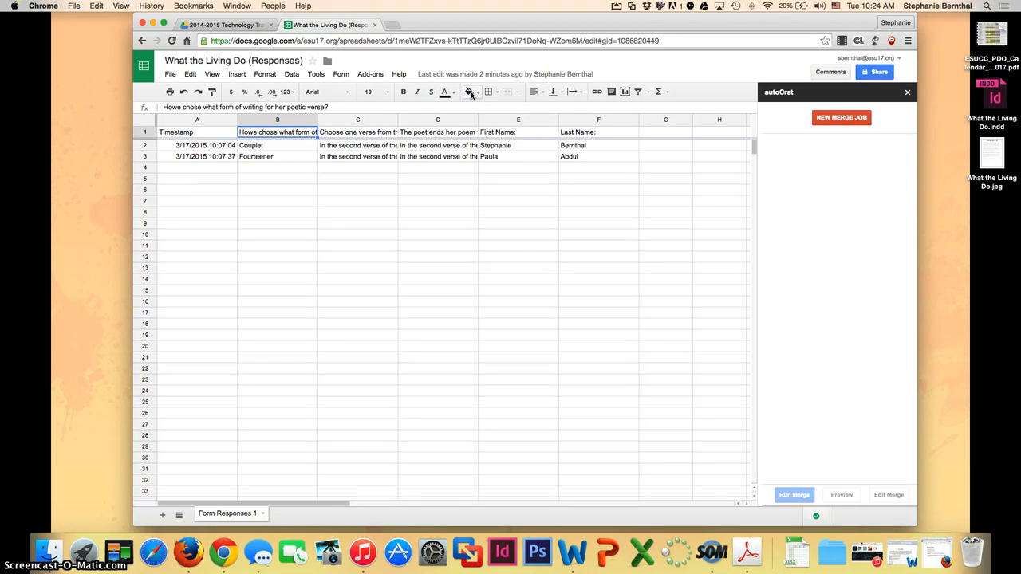
{"action": "left_click", "coordinate": [841, 117]}
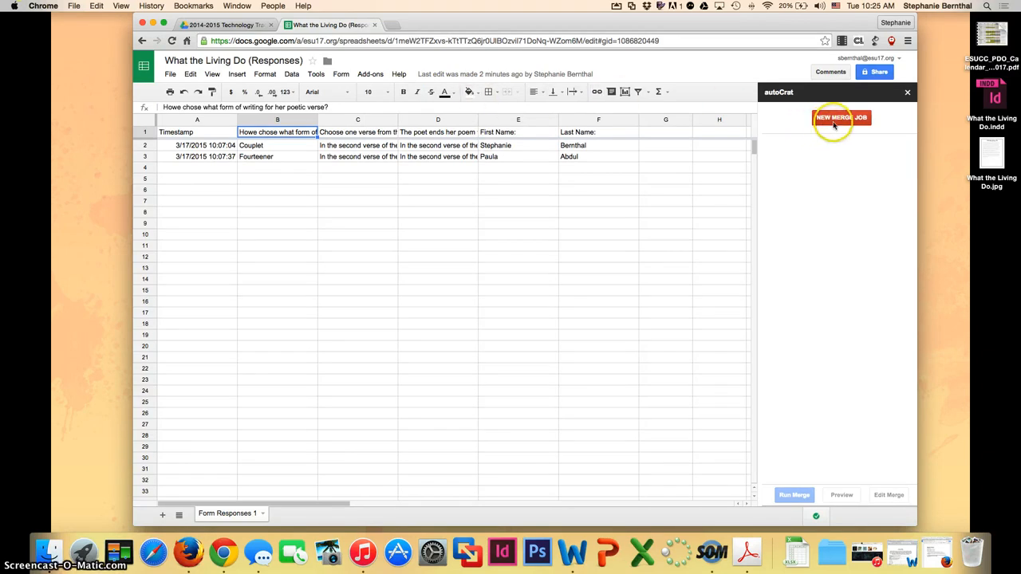
{"action": "left_click", "coordinate": [841, 117]}
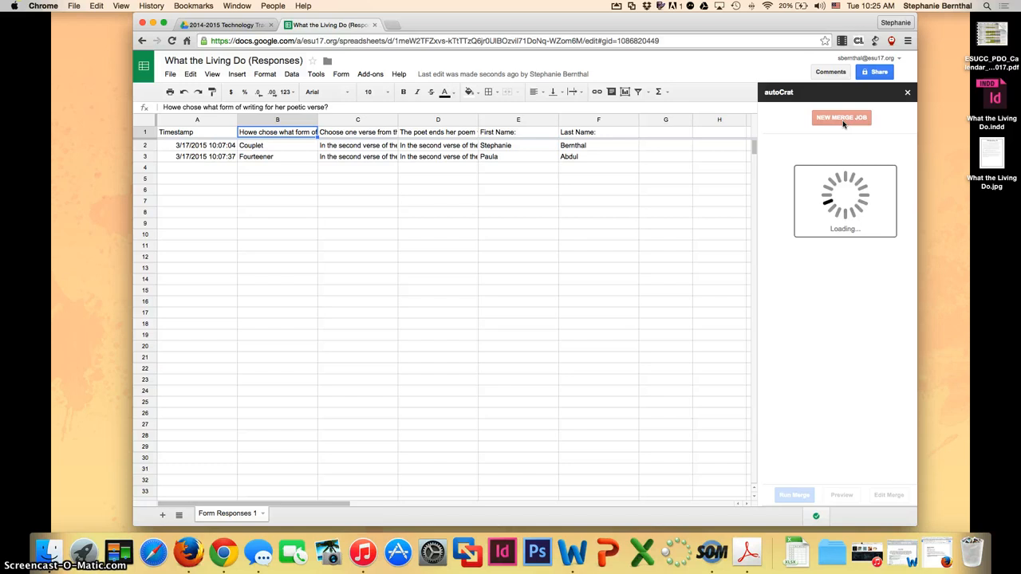
Select the What the Living Do Google Doc in 2014-2015 Technology Tracking as the template.
{"action": "left_click", "coordinate": [842, 117]}
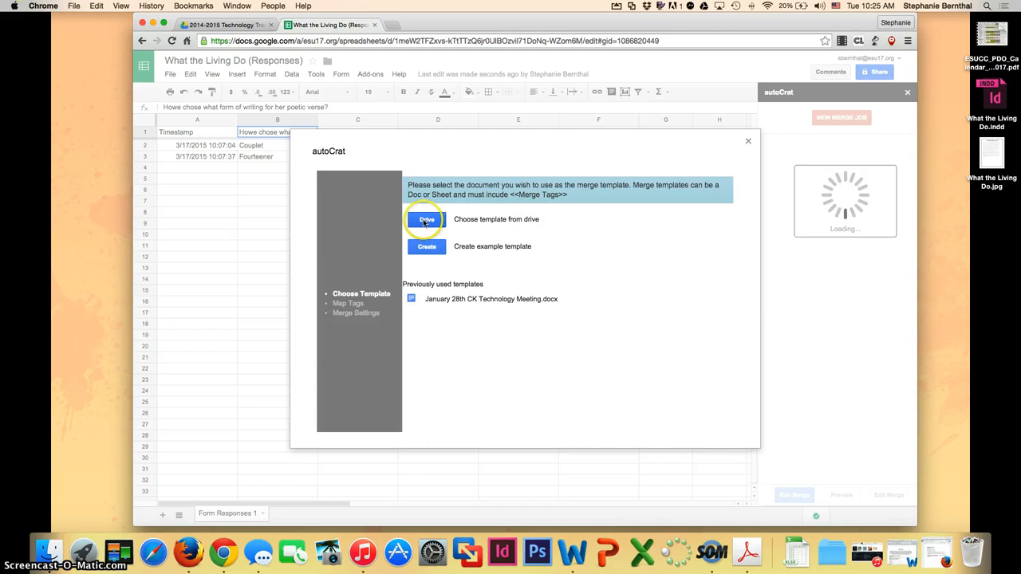
{"action": "mouse_move", "coordinate": [418, 189]}
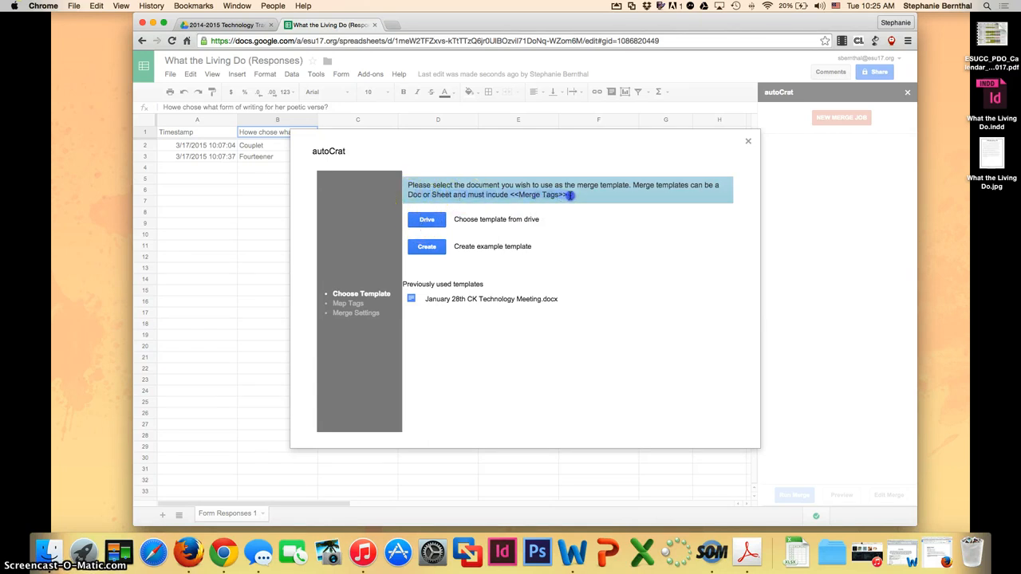
{"action": "mouse_move", "coordinate": [426, 220]}
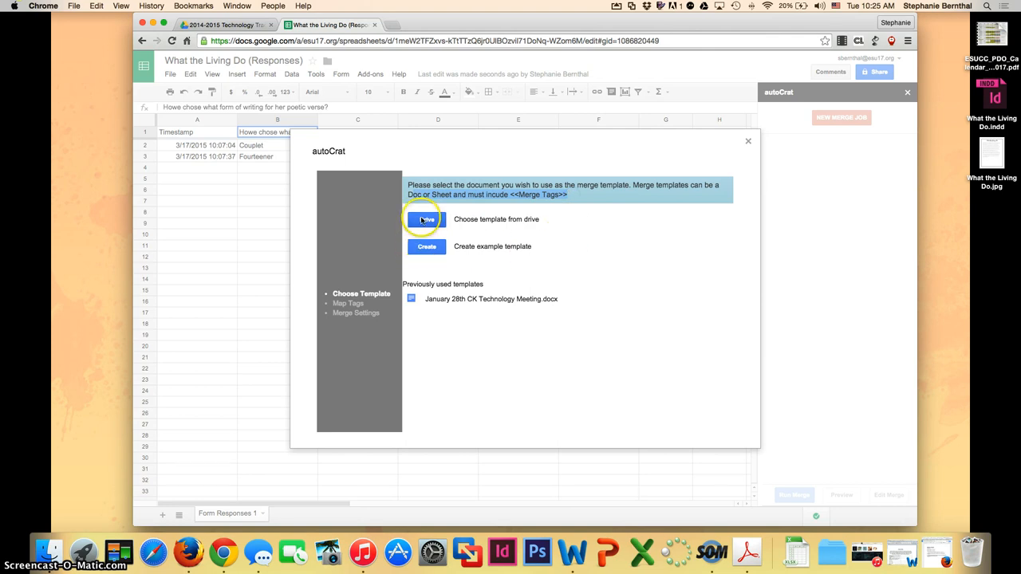
{"action": "left_click", "coordinate": [426, 219]}
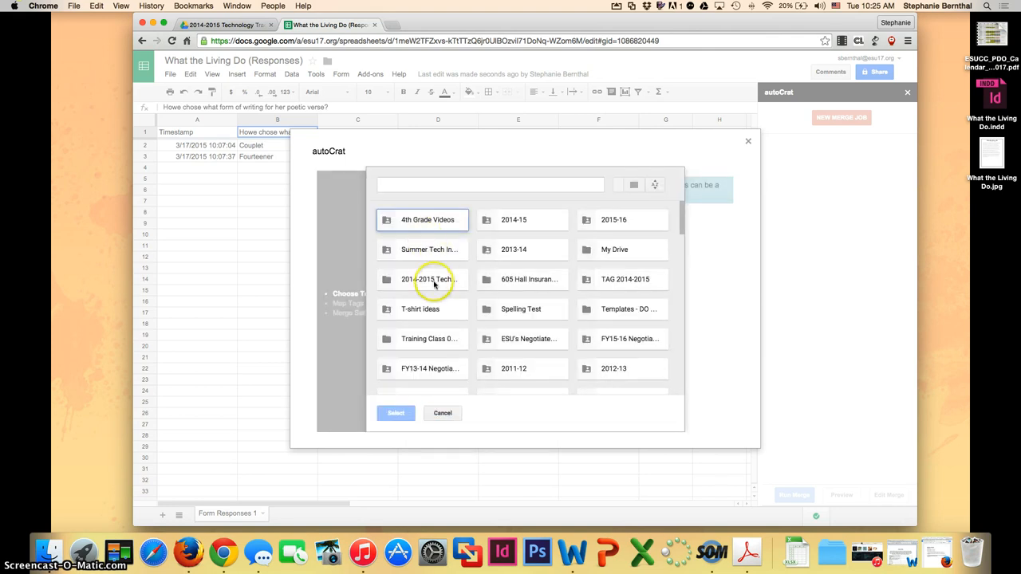
{"action": "double_click", "coordinate": [429, 279]}
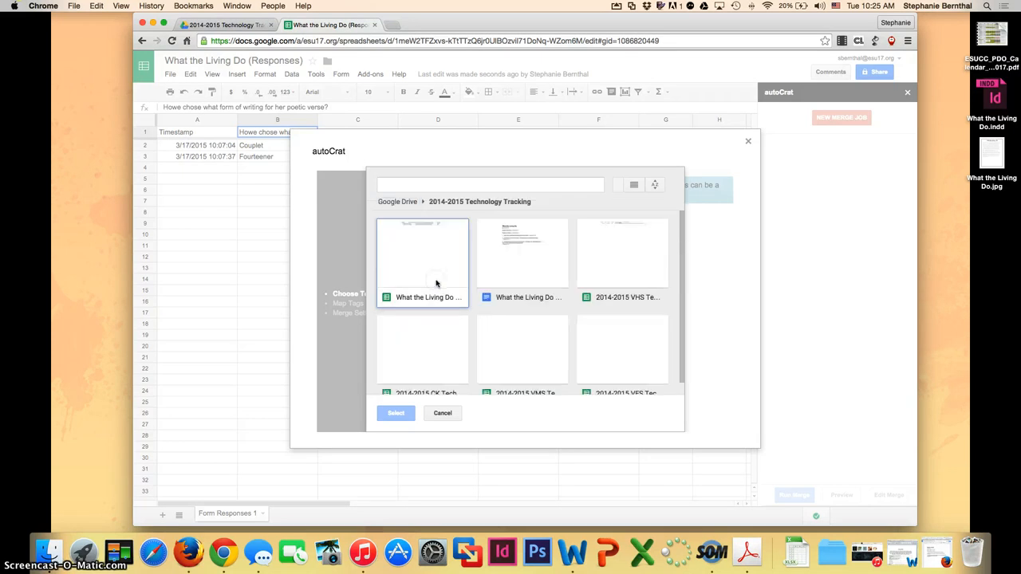
{"action": "left_click", "coordinate": [521, 253]}
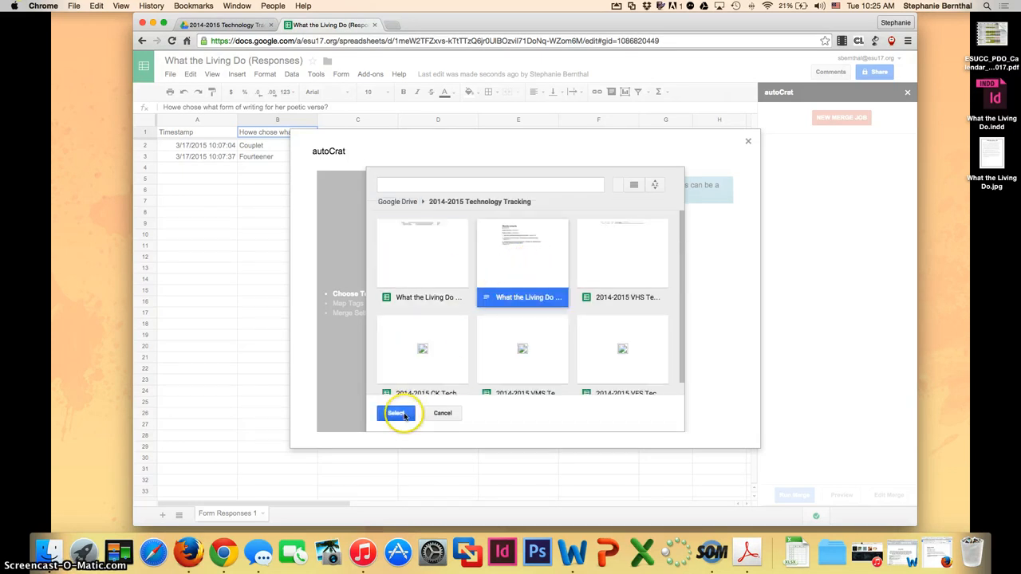
{"action": "left_click", "coordinate": [395, 413]}
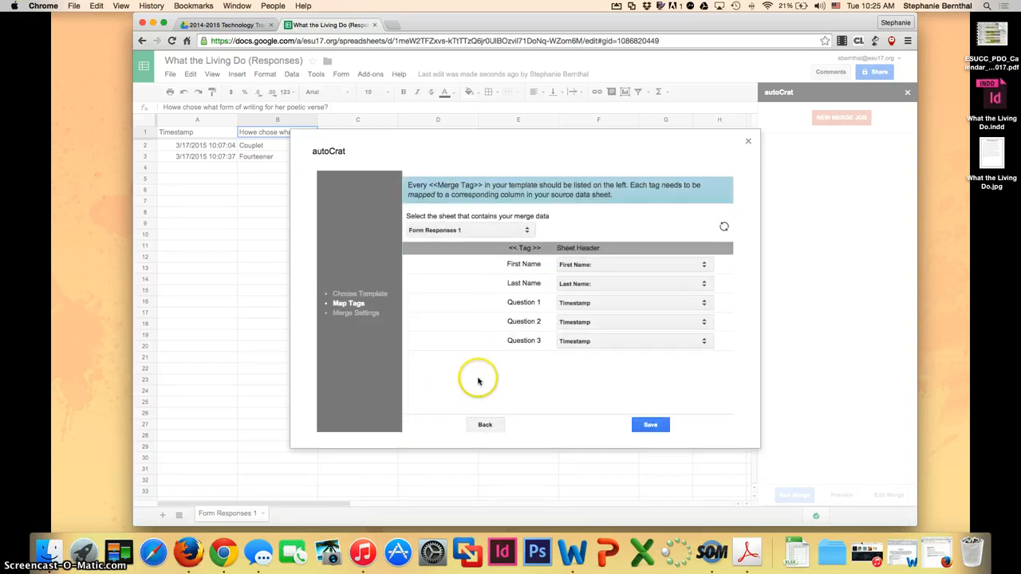
{"action": "mouse_move", "coordinate": [514, 248]}
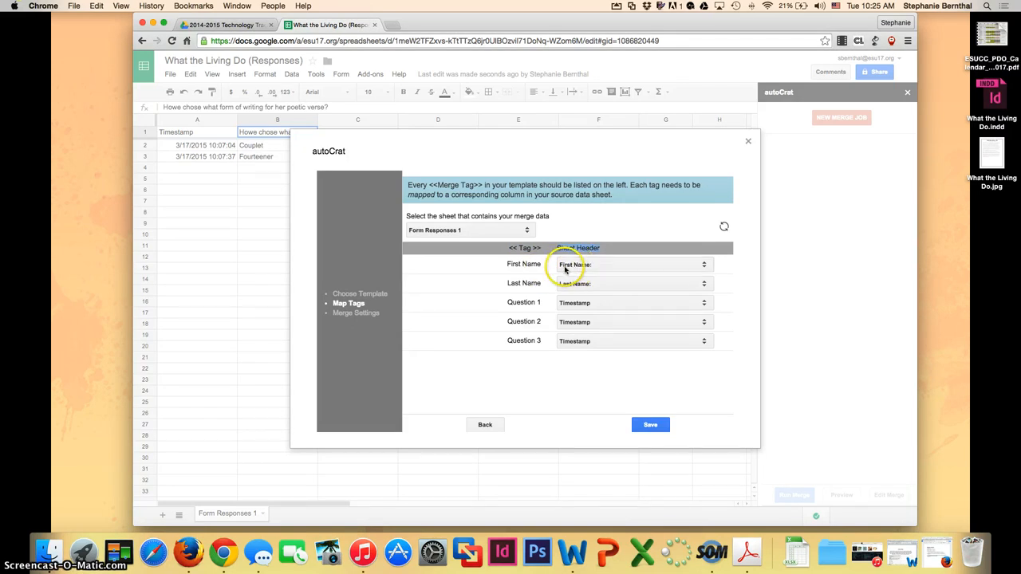
{"action": "mouse_move", "coordinate": [563, 288]}
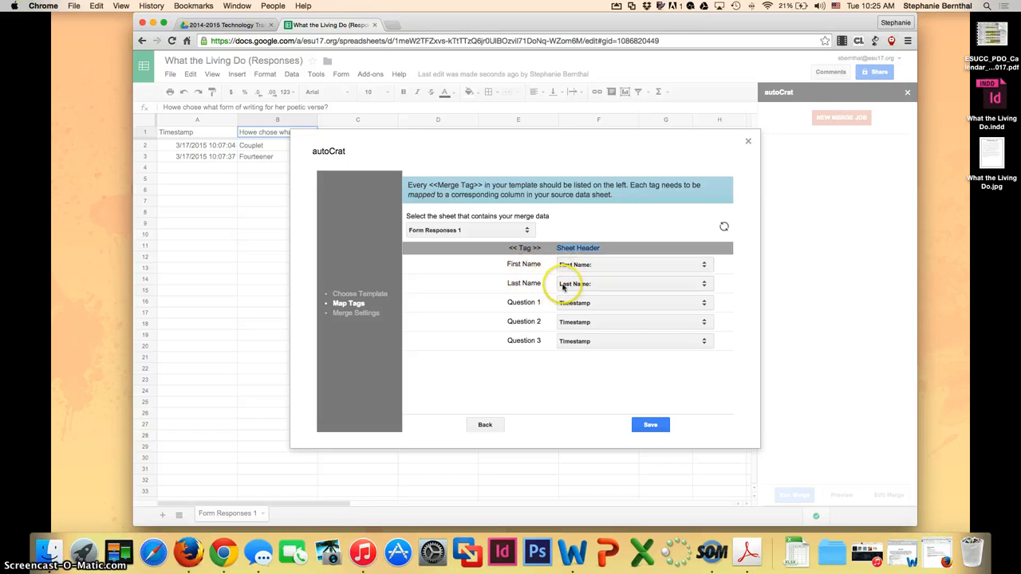
{"action": "mouse_move", "coordinate": [562, 287]}
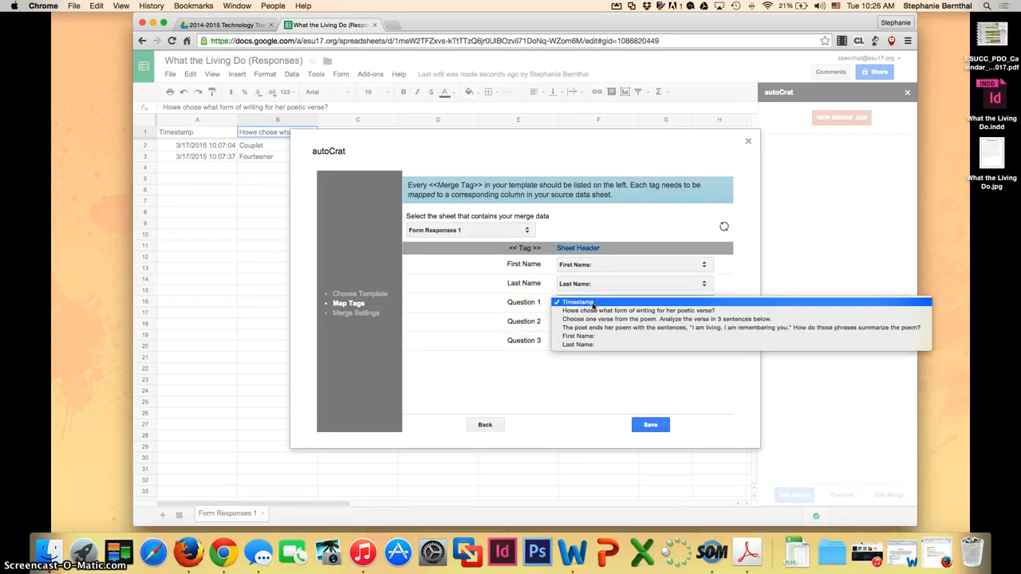
Map Question 1 to the form-of-writing column and Question 3 to the poem-ending column, then save.
{"action": "left_click", "coordinate": [638, 311]}
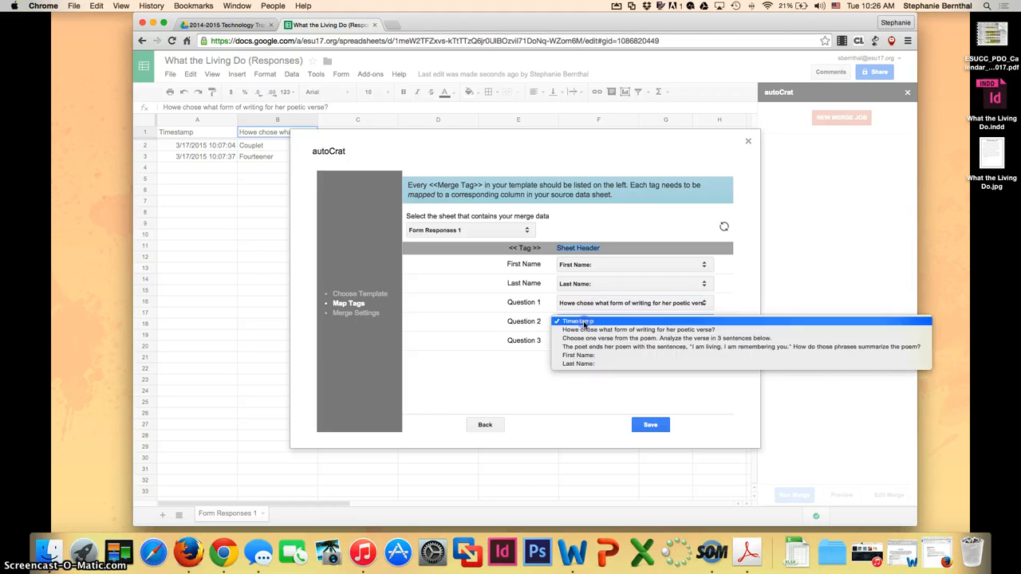
{"action": "mouse_move", "coordinate": [666, 338]}
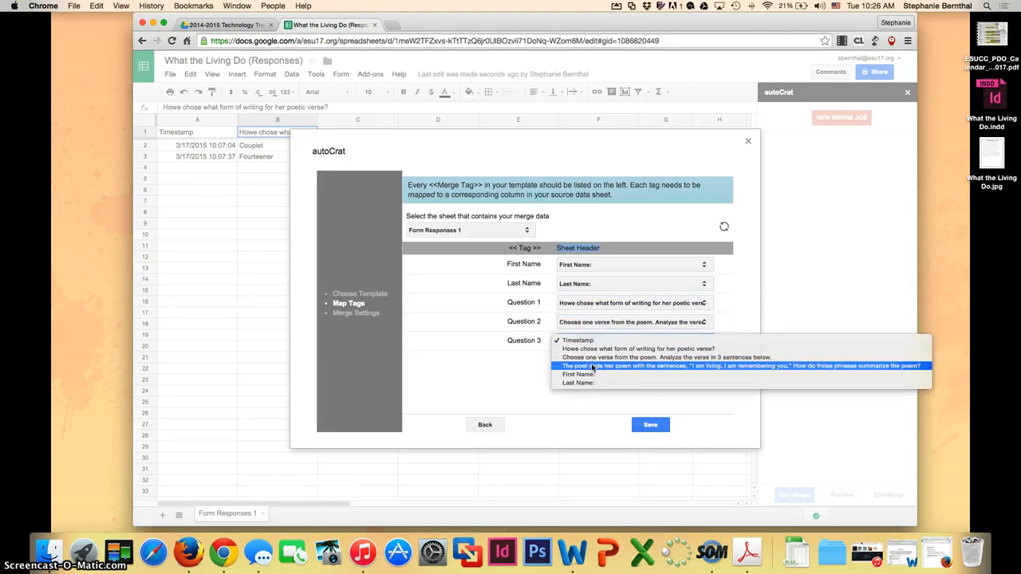
{"action": "left_click", "coordinate": [734, 365]}
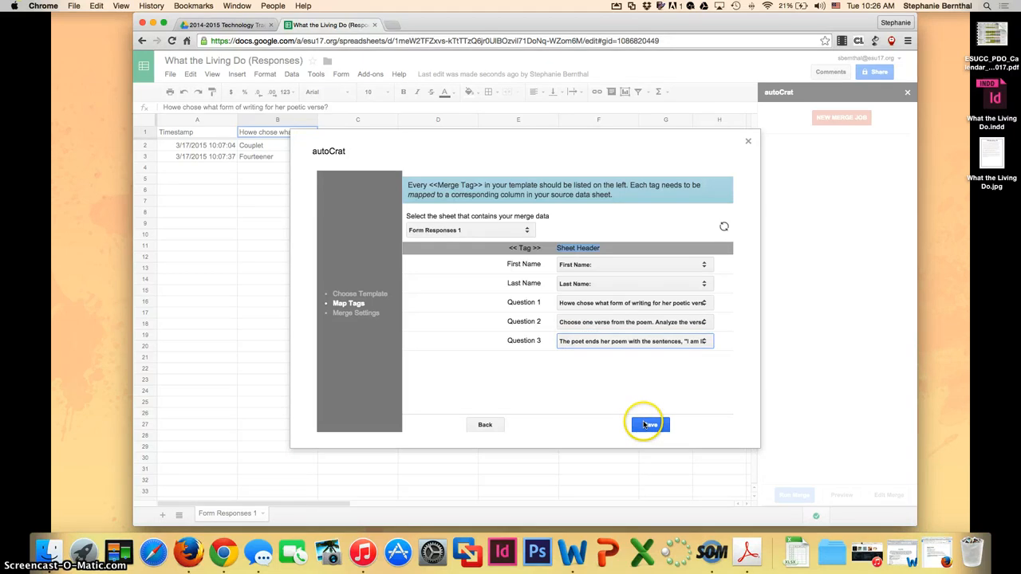
{"action": "left_click", "coordinate": [648, 424]}
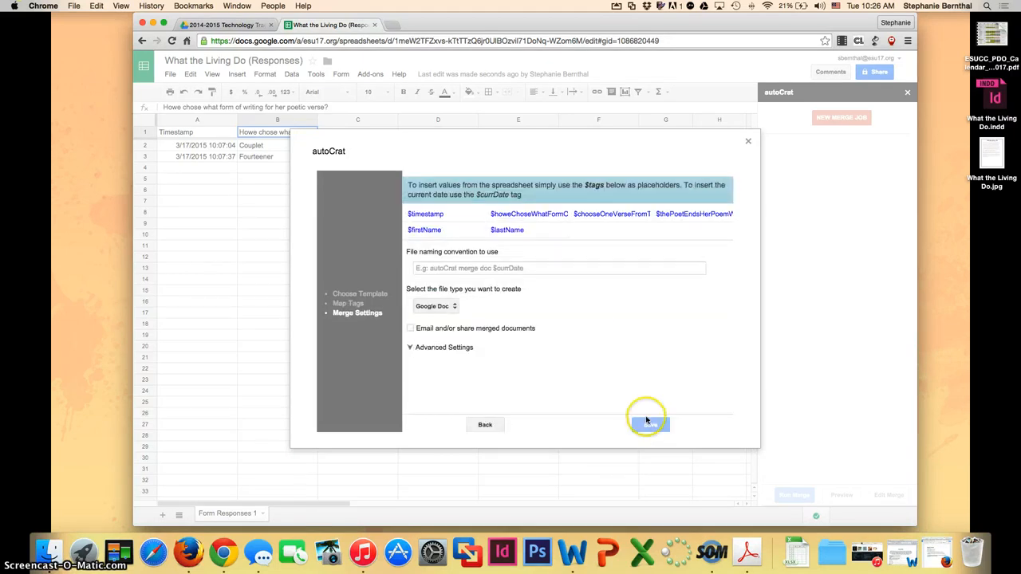
{"action": "mouse_move", "coordinate": [495, 233]}
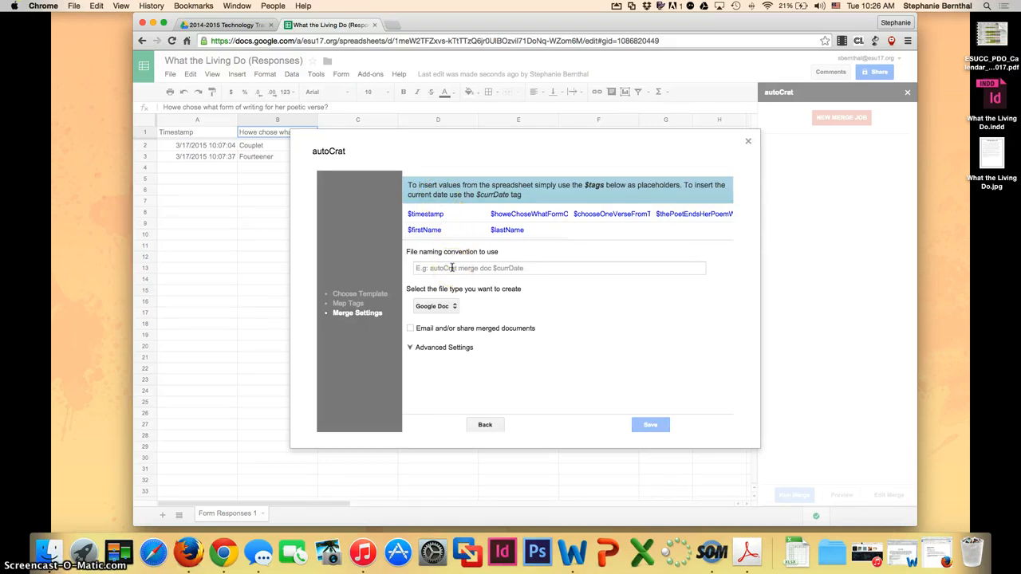
{"action": "left_click", "coordinate": [558, 268]}
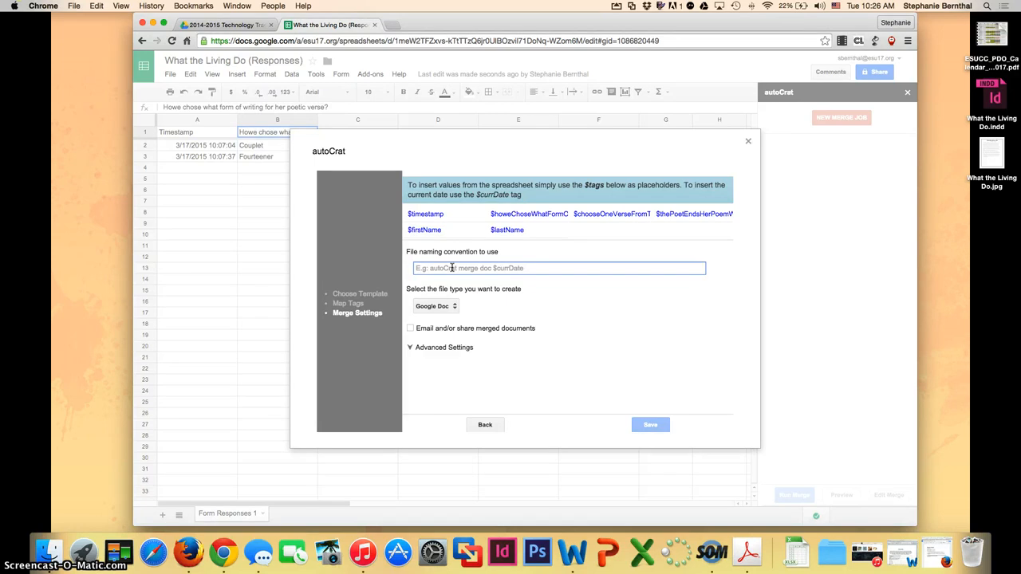
{"action": "type", "text": "Marie"}
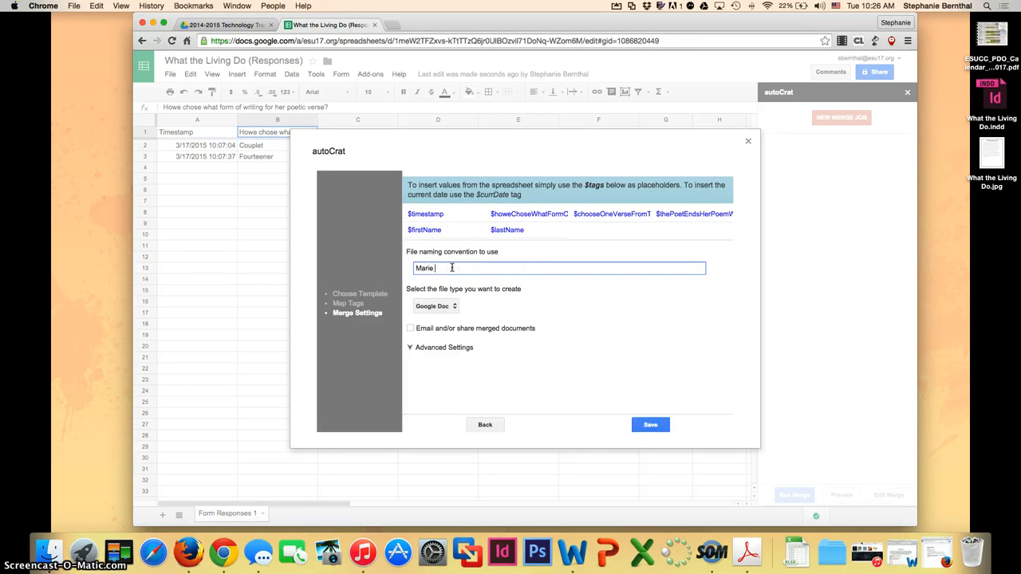
{"action": "type", "text": "Howe"}
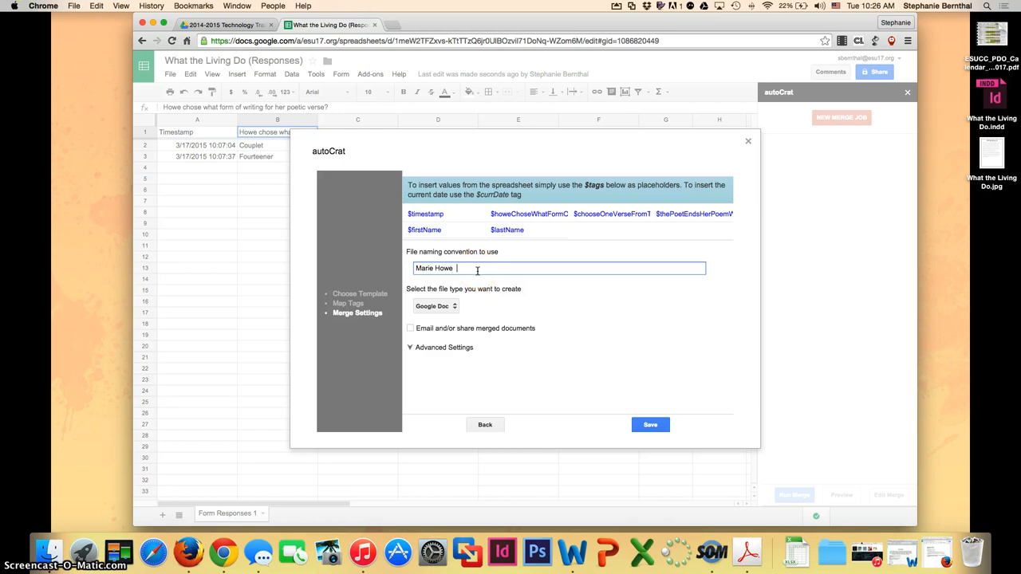
{"action": "type", "text": "$d"}
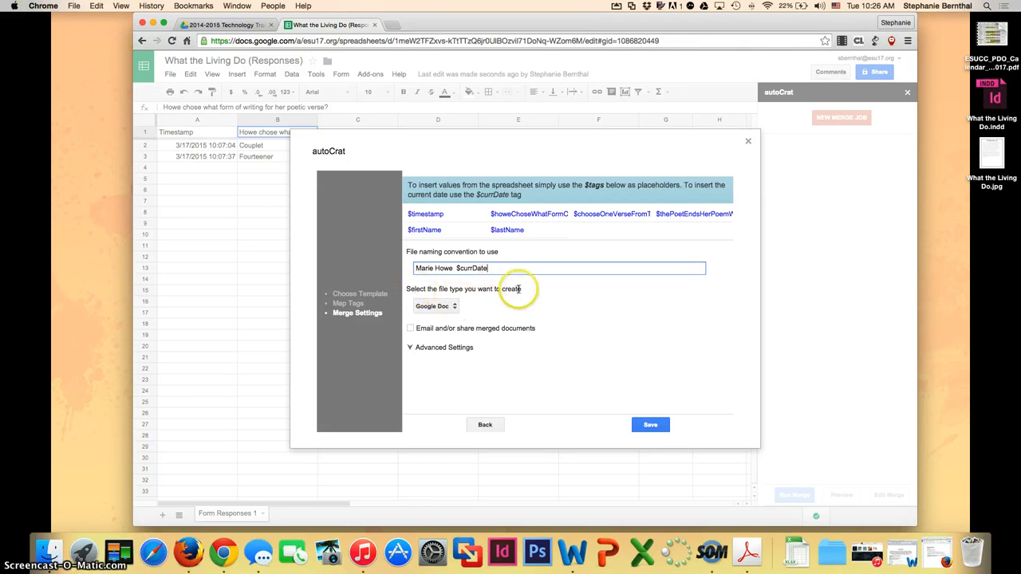
{"action": "left_click", "coordinate": [435, 307]}
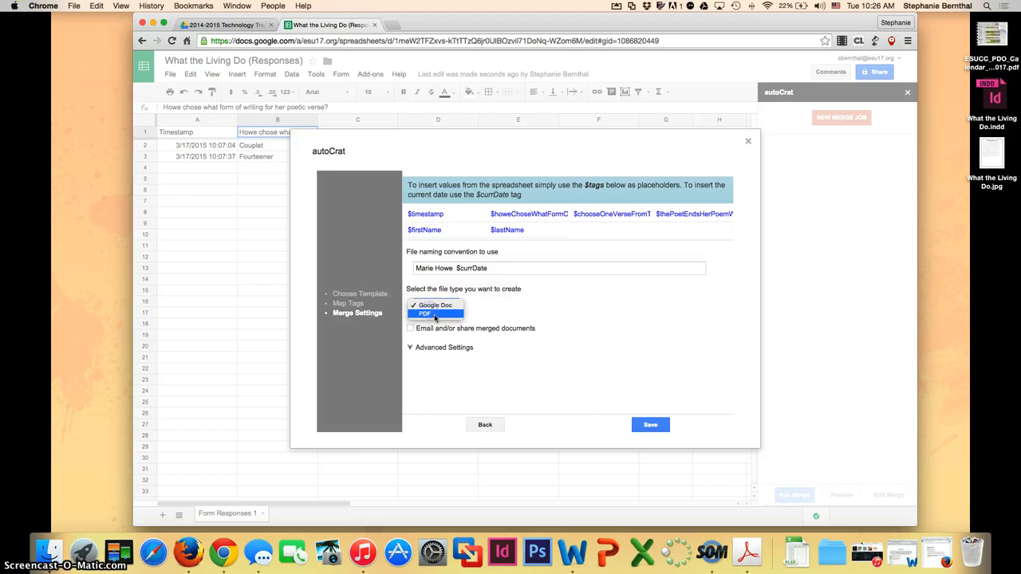
{"action": "left_click", "coordinate": [435, 305]}
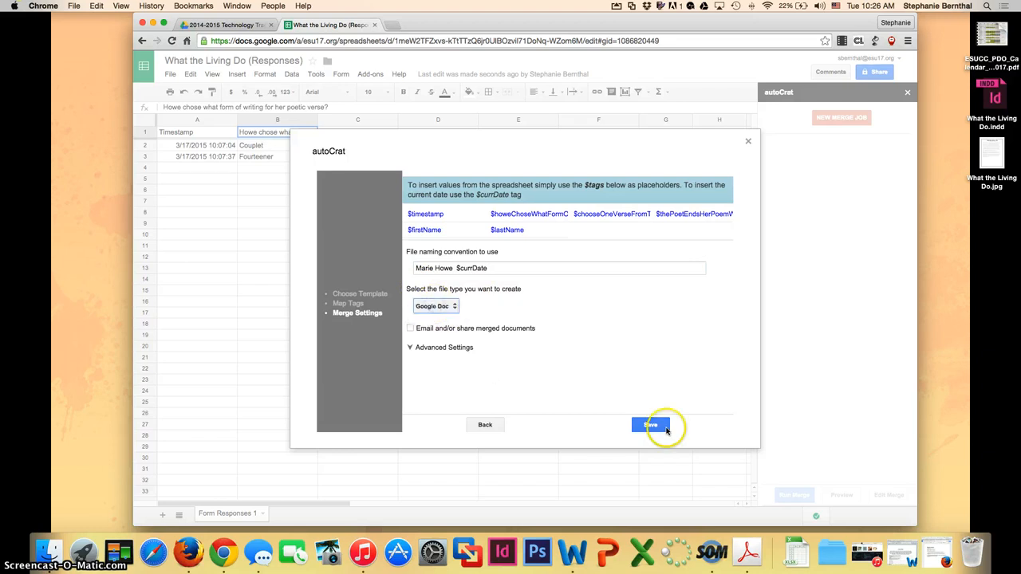
{"action": "left_click", "coordinate": [650, 424]}
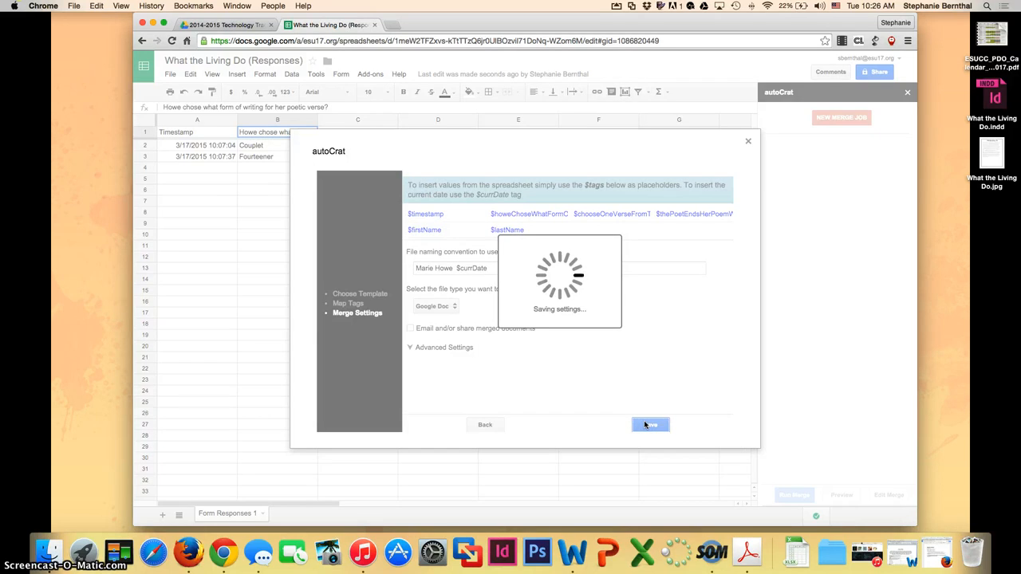
{"action": "left_click", "coordinate": [650, 424]}
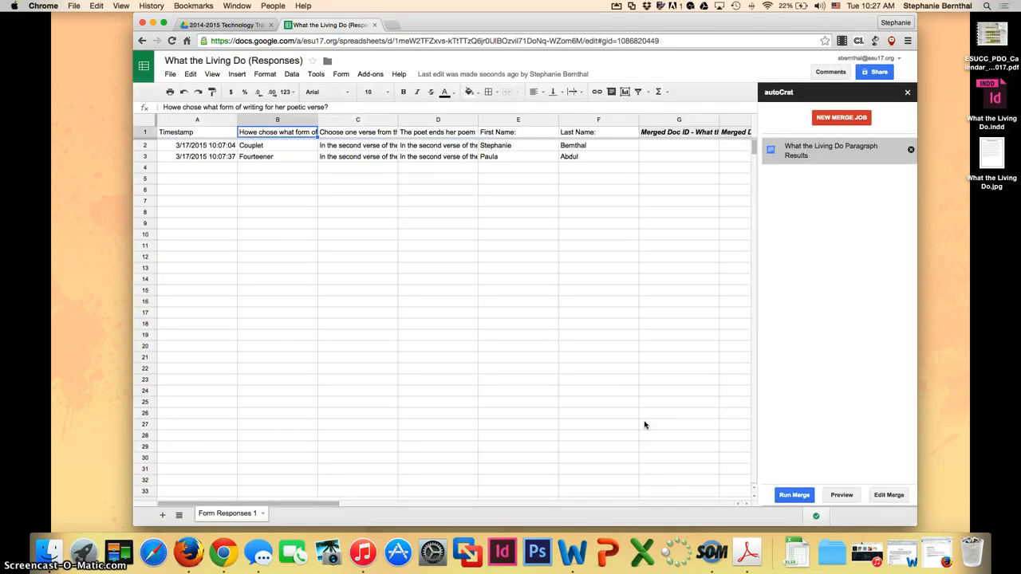
Run the merge on both response rows and dismiss the 2-jobs-merged report.
{"action": "left_click", "coordinate": [794, 494]}
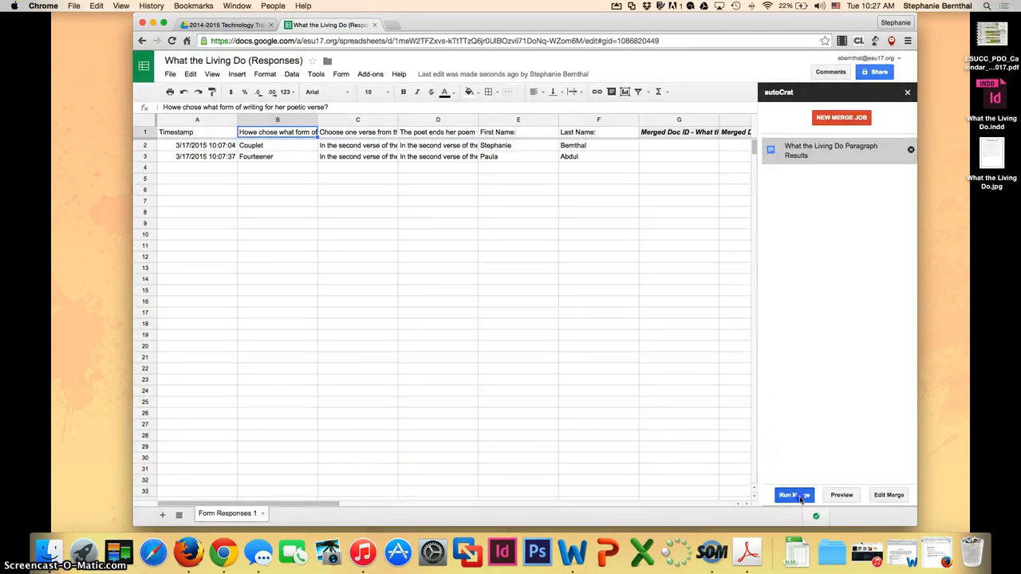
{"action": "left_click", "coordinate": [794, 494]}
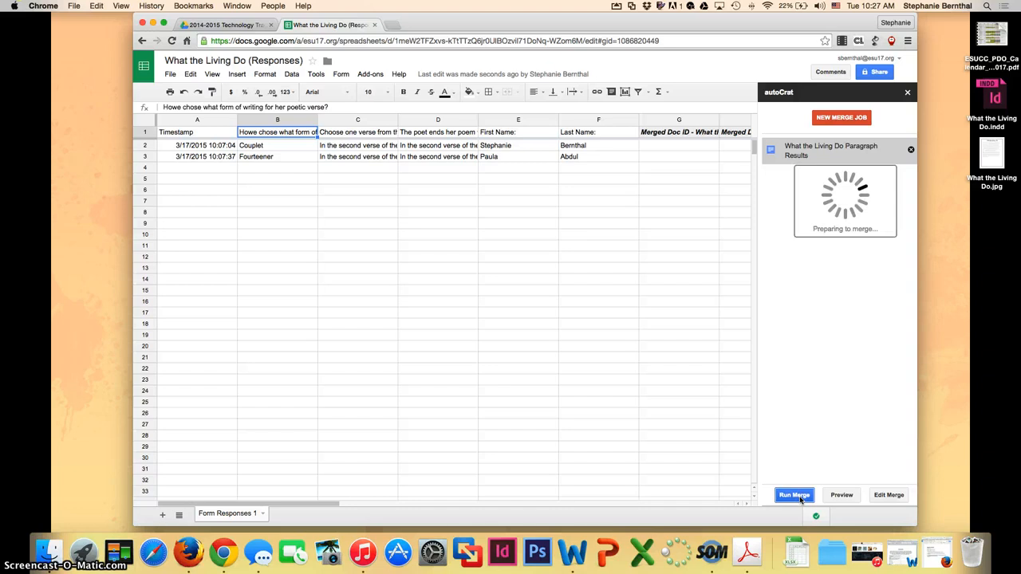
{"action": "left_click", "coordinate": [794, 496]}
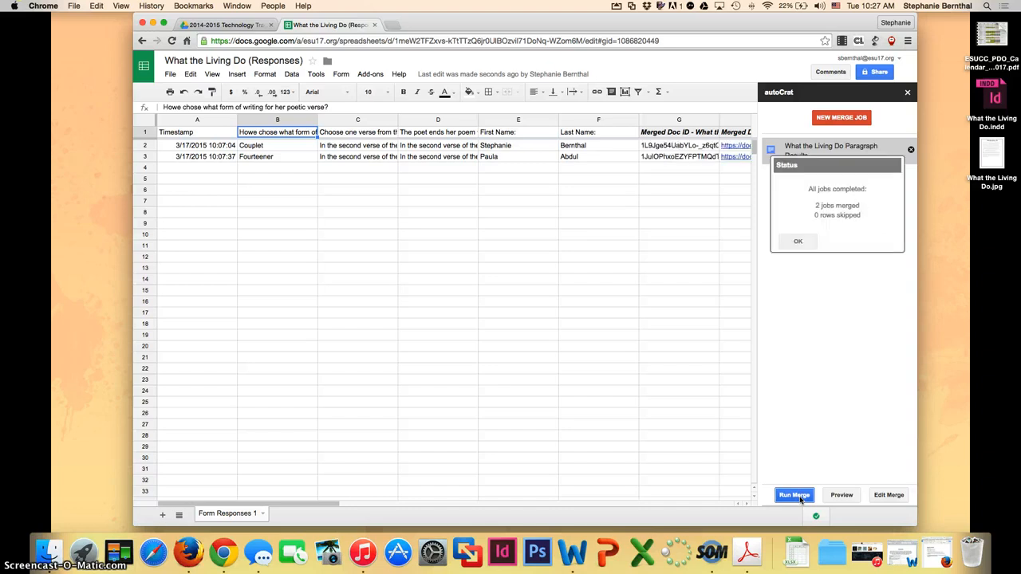
{"action": "mouse_move", "coordinate": [814, 480]}
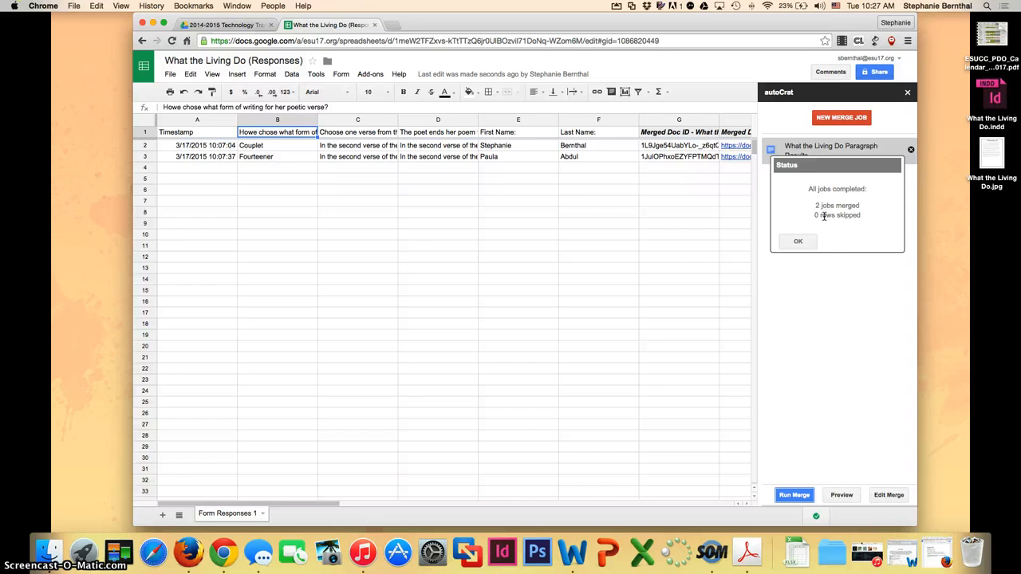
{"action": "mouse_move", "coordinate": [821, 207]}
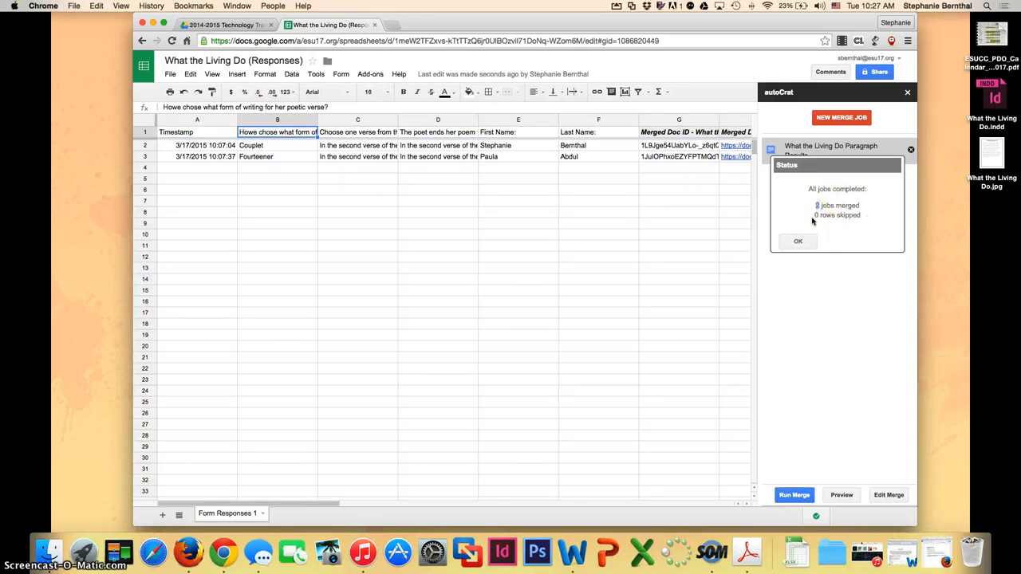
{"action": "mouse_move", "coordinate": [799, 242]}
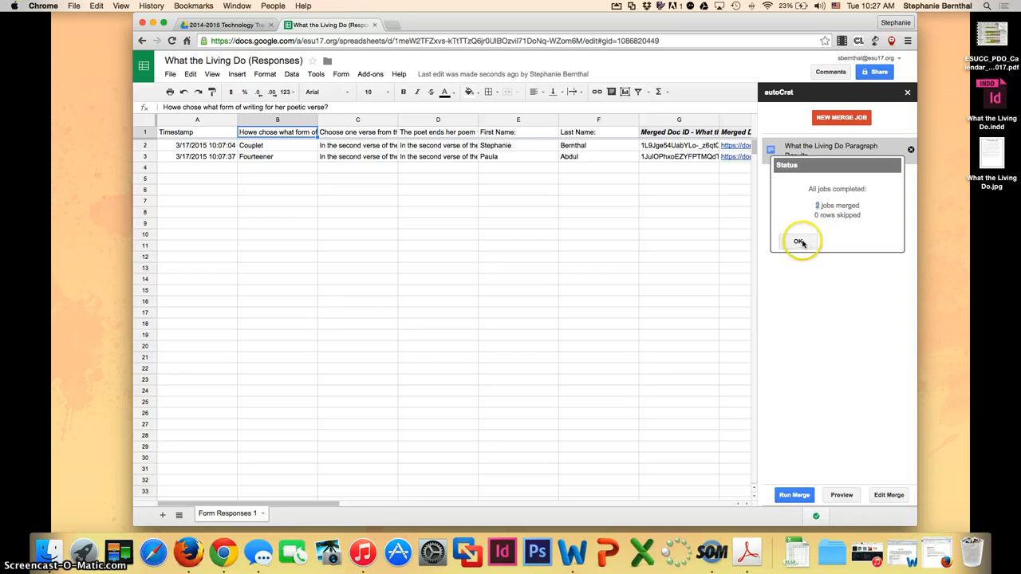
{"action": "left_click", "coordinate": [799, 242]}
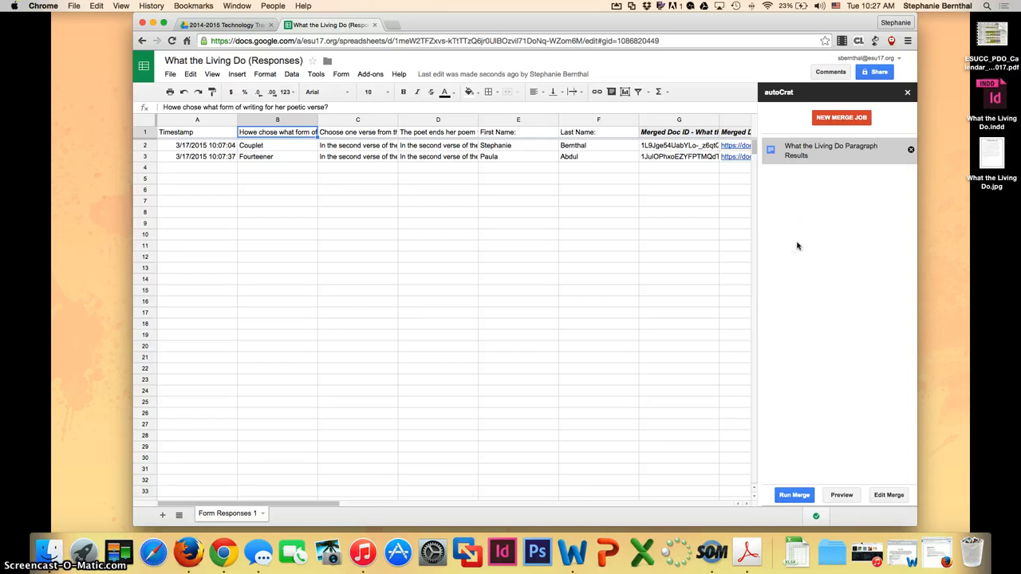
{"action": "mouse_move", "coordinate": [794, 233]}
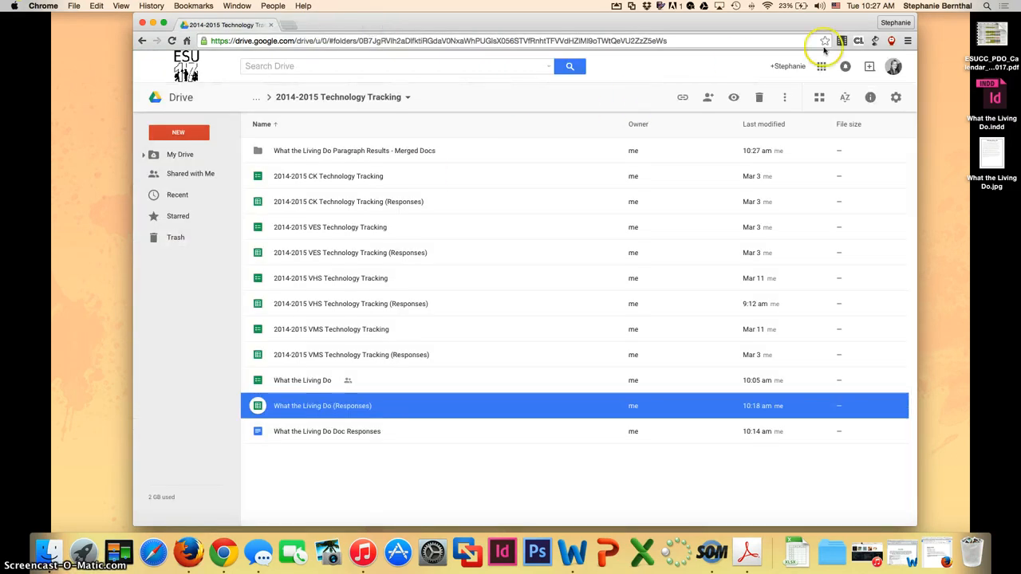
Refresh Drive, enter the Merged Docs folder, and open Paula Abdul's 'Marie Howe 2015-03-17' document.
{"action": "left_click", "coordinate": [173, 41]}
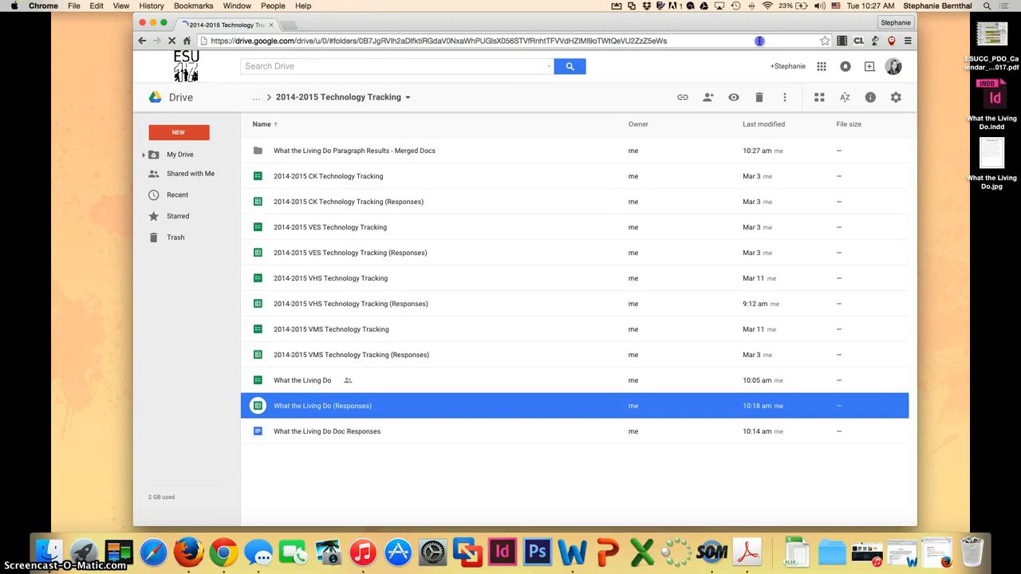
{"action": "left_click", "coordinate": [180, 154]}
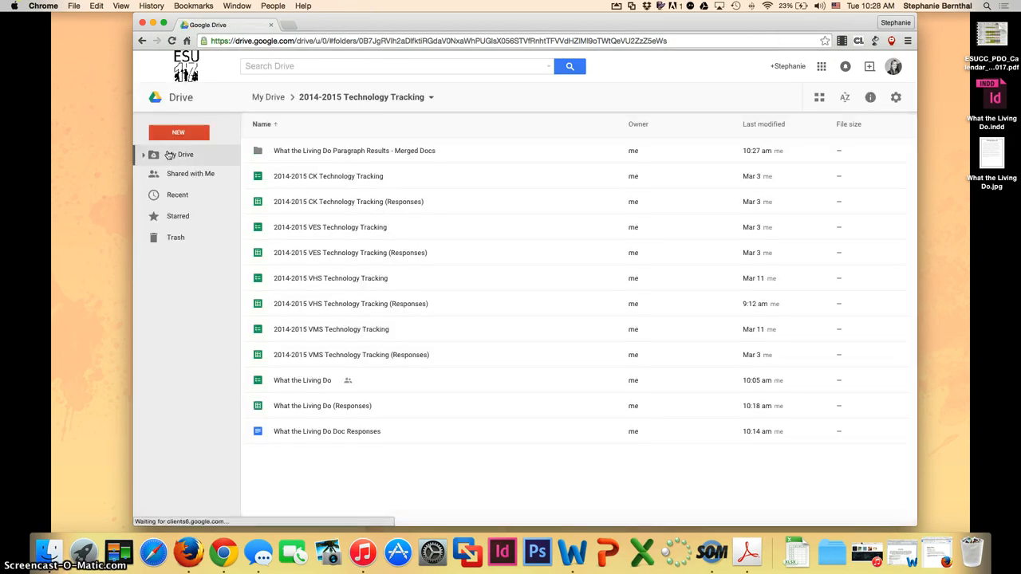
{"action": "left_click", "coordinate": [354, 150]}
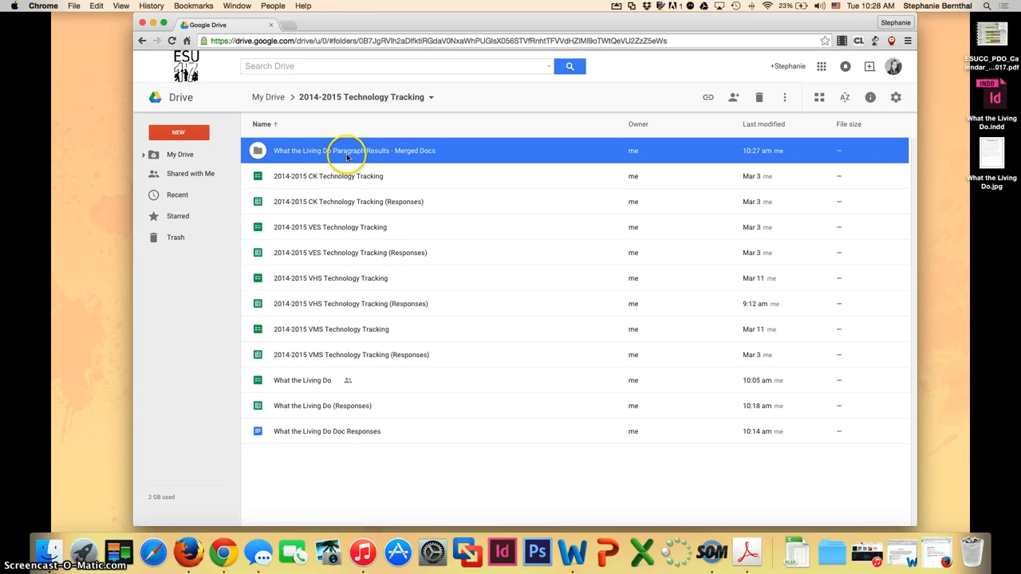
{"action": "mouse_move", "coordinate": [403, 151]}
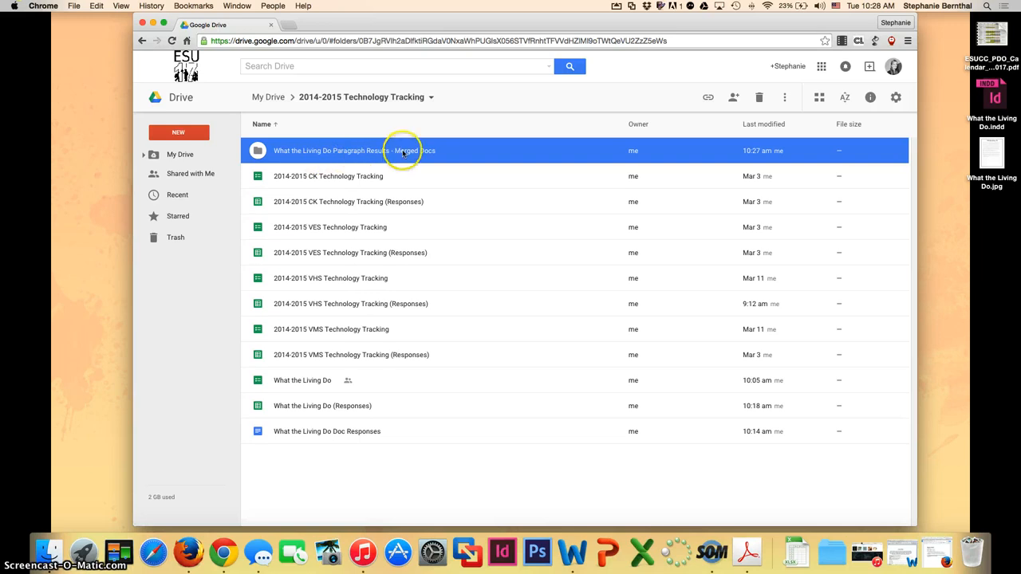
{"action": "double_click", "coordinate": [330, 150]}
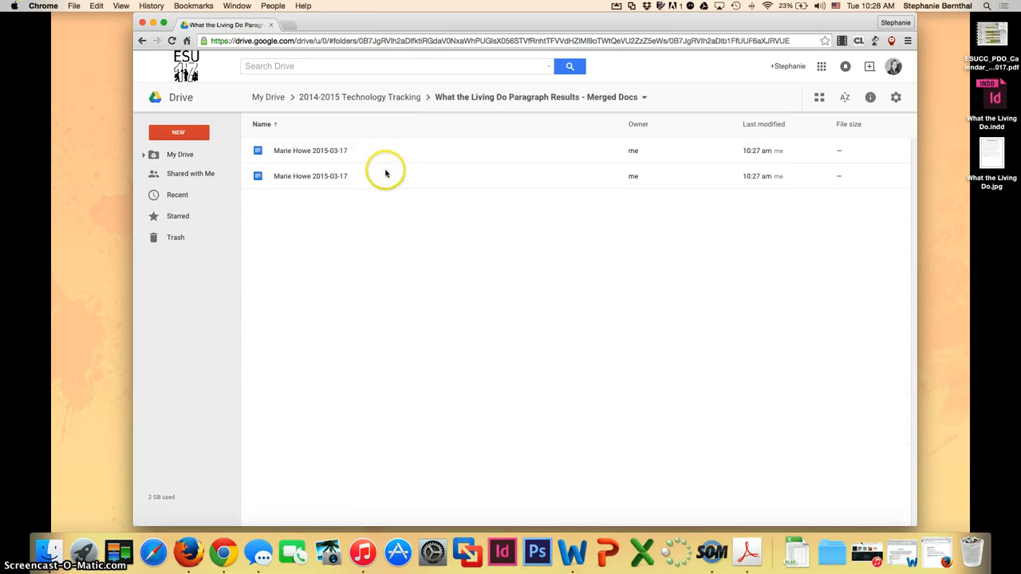
{"action": "mouse_move", "coordinate": [277, 150]}
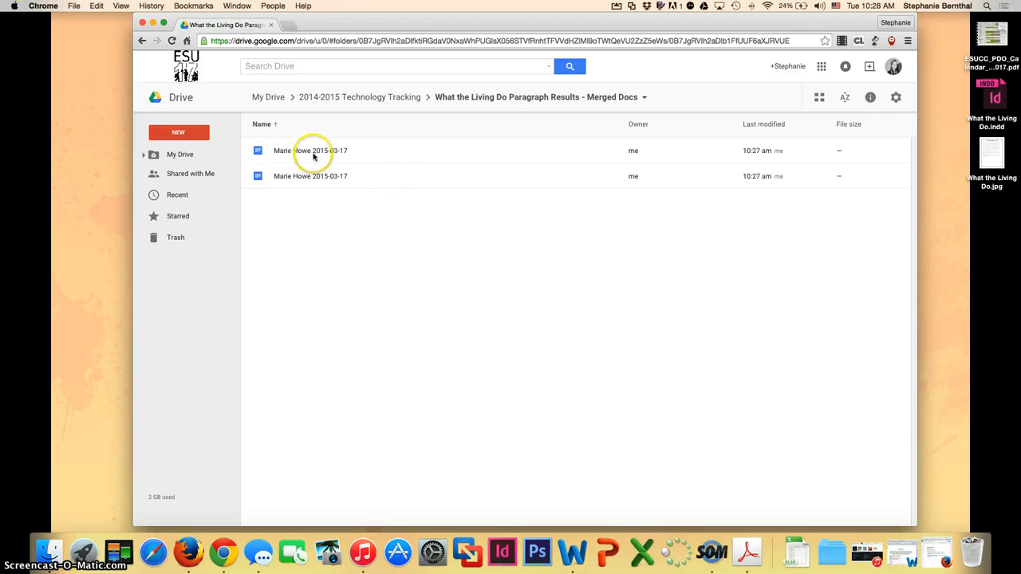
{"action": "mouse_move", "coordinate": [347, 155]}
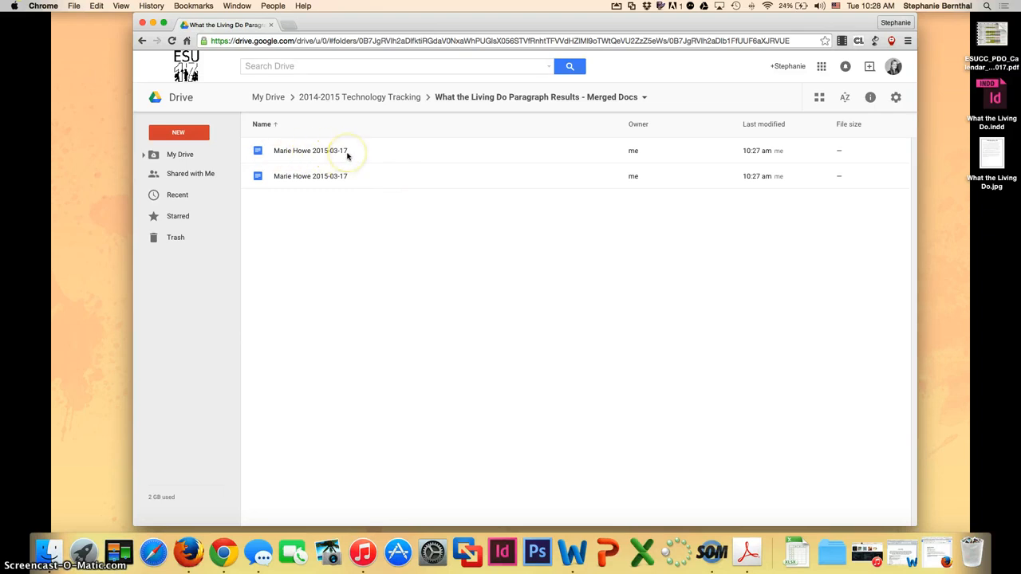
{"action": "mouse_move", "coordinate": [287, 155]}
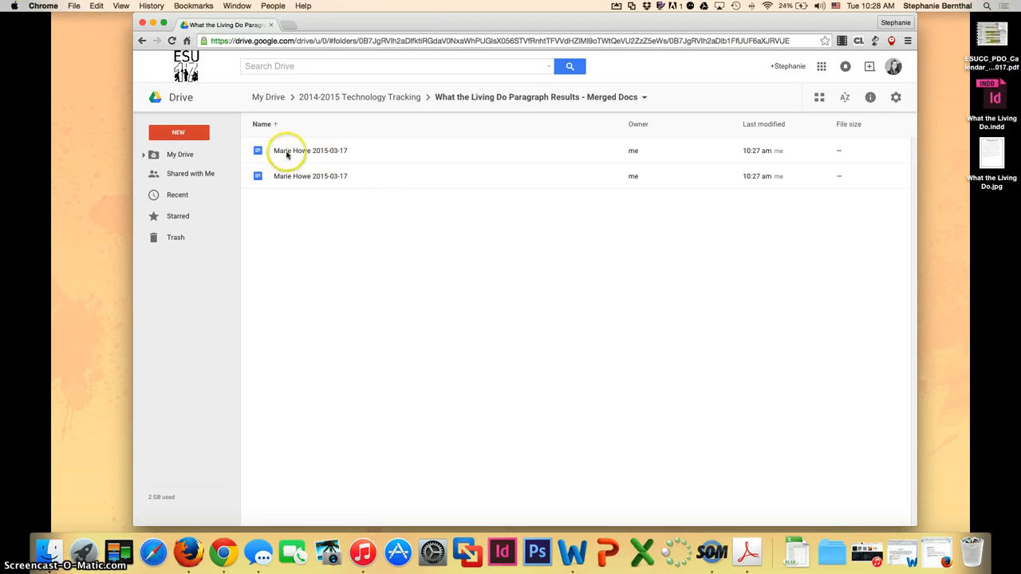
{"action": "mouse_move", "coordinate": [329, 151]}
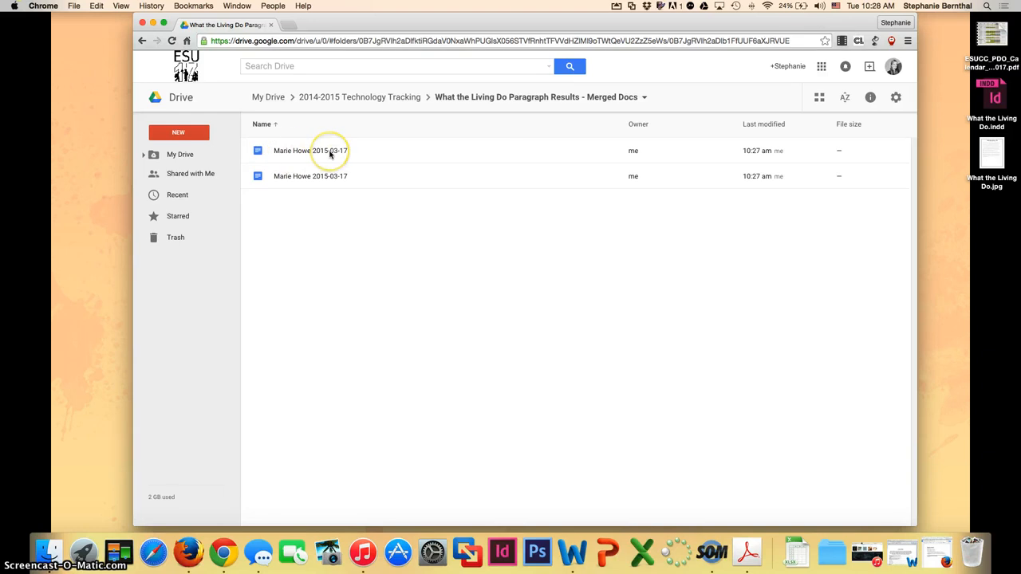
{"action": "double_click", "coordinate": [310, 150]}
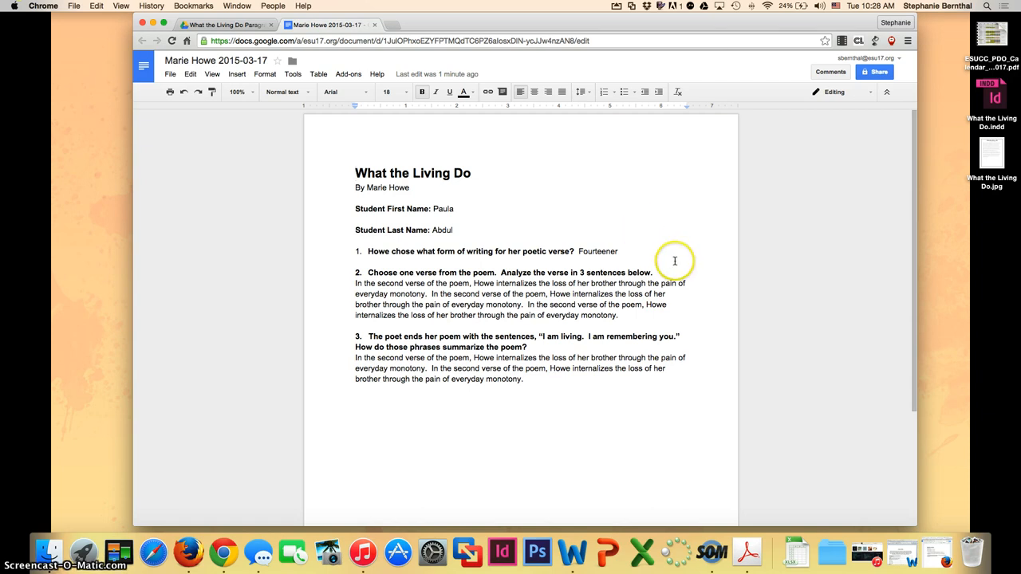
{"action": "mouse_move", "coordinate": [646, 323]}
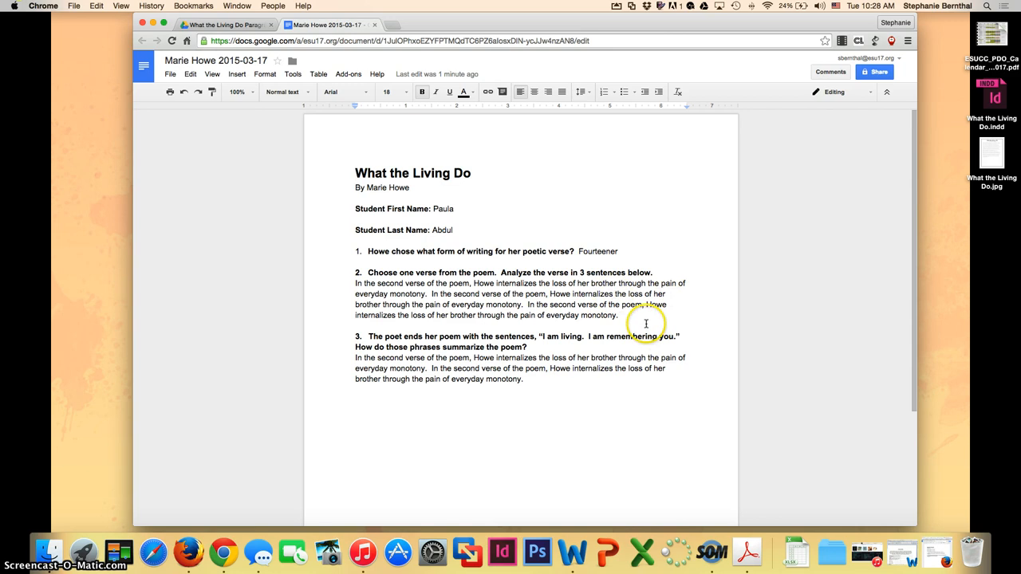